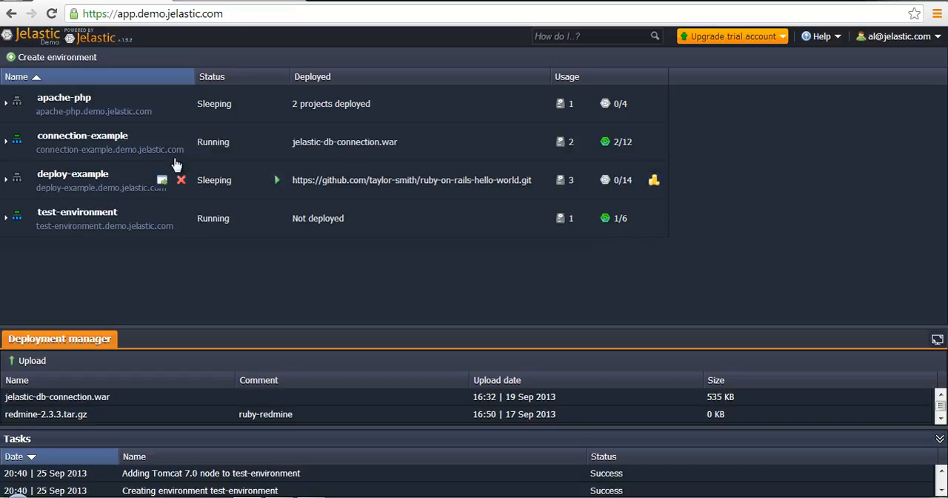
pyautogui.moveTo(71, 111)
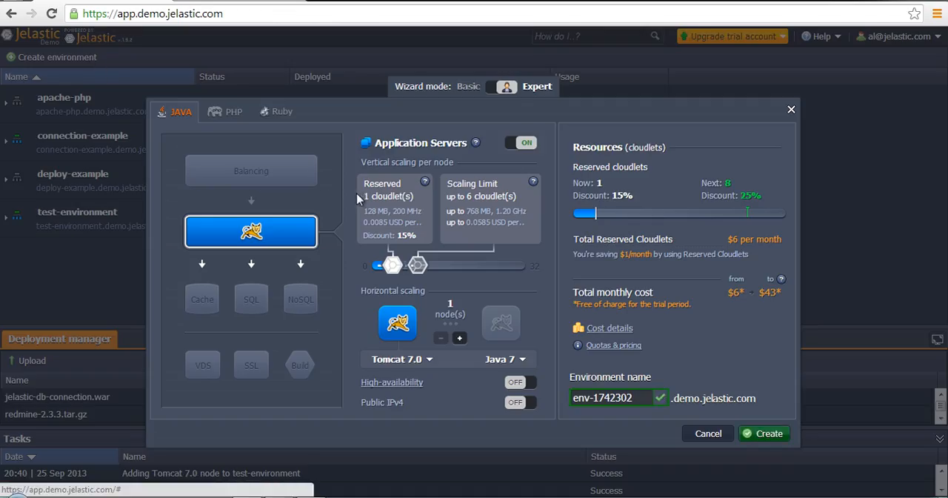
pyautogui.moveTo(605, 228)
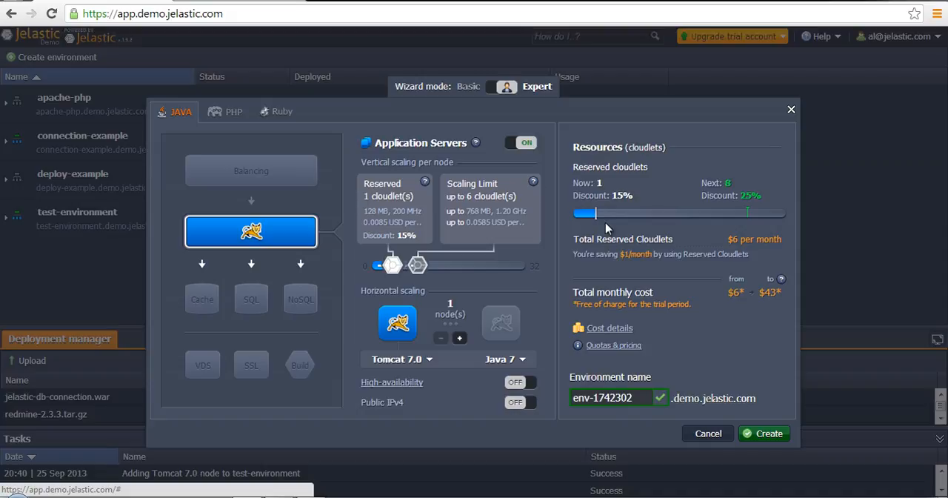
pyautogui.moveTo(738, 332)
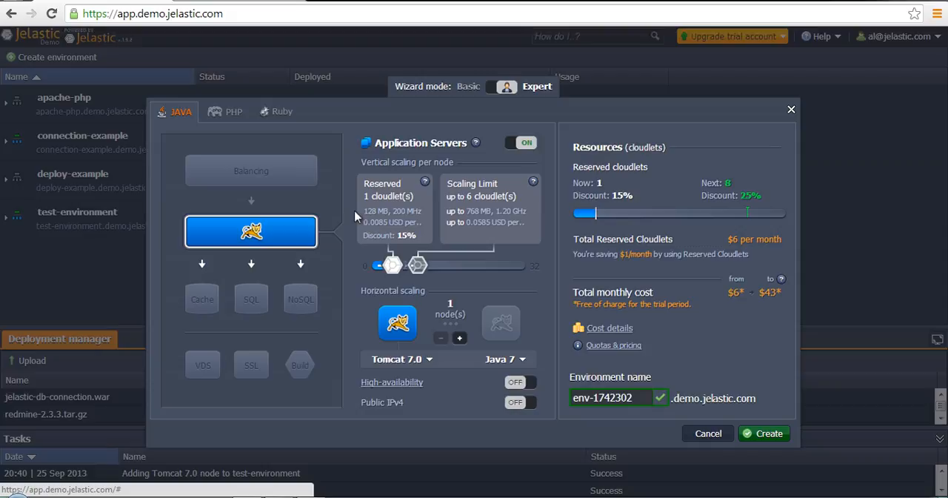
pyautogui.moveTo(228, 131)
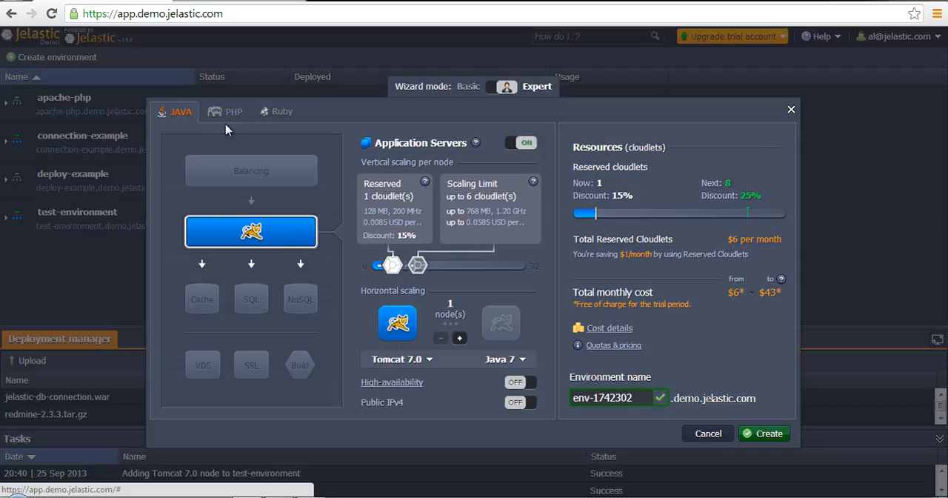
pyautogui.moveTo(193, 142)
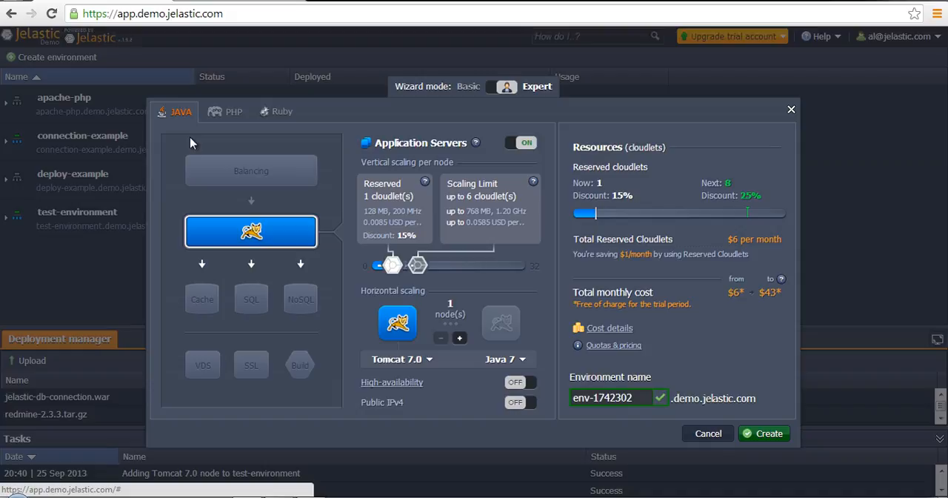
pyautogui.moveTo(192, 148)
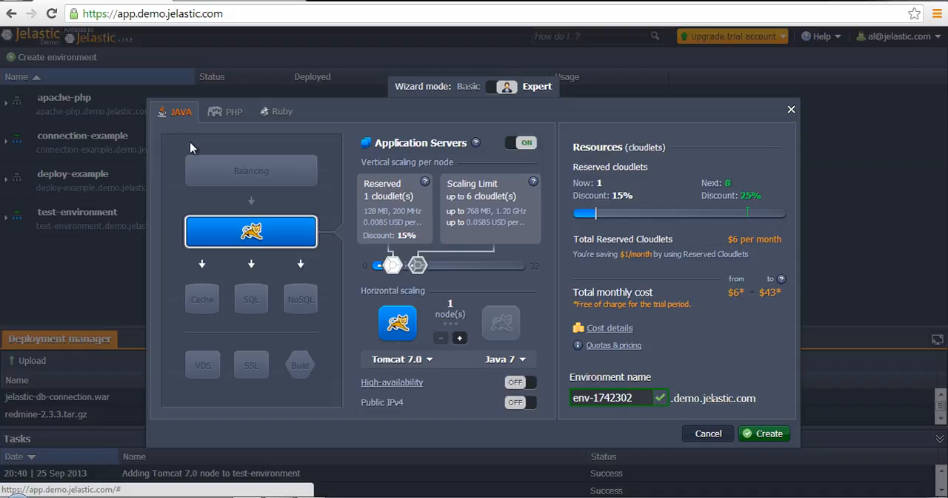
pyautogui.moveTo(188, 144)
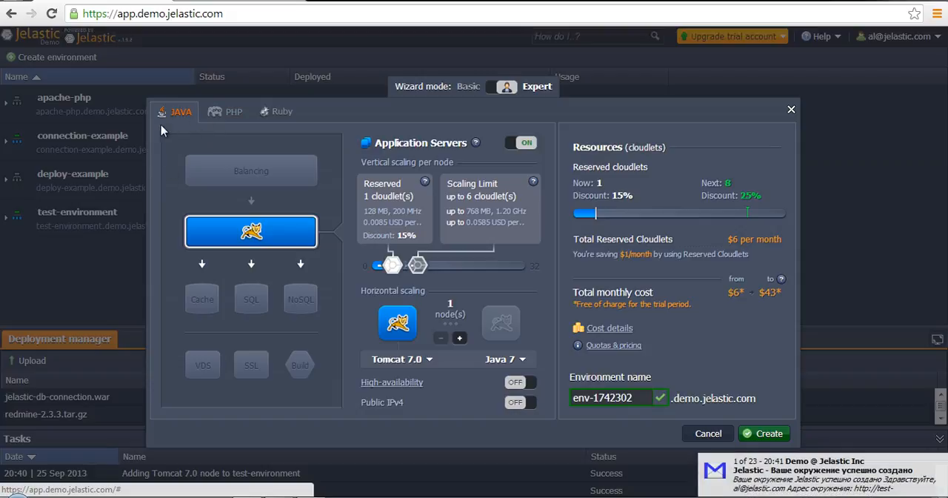
pyautogui.moveTo(323, 111)
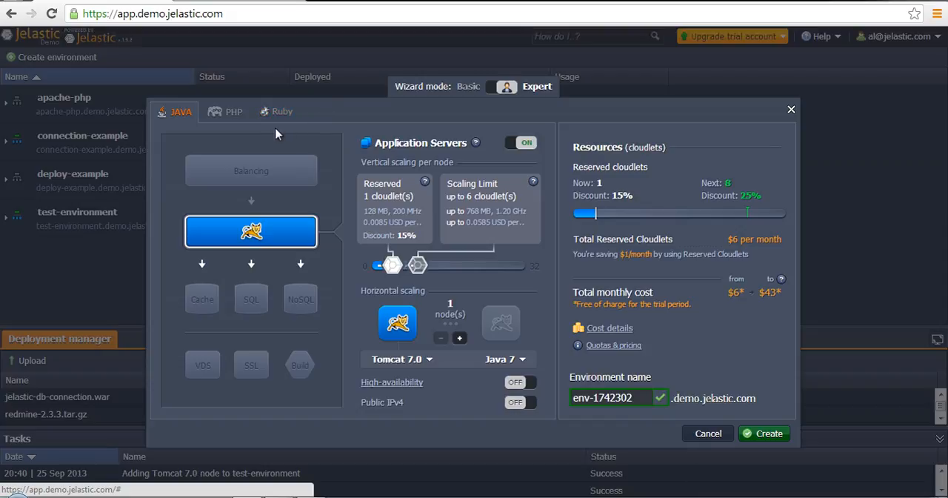
pyautogui.moveTo(176, 139)
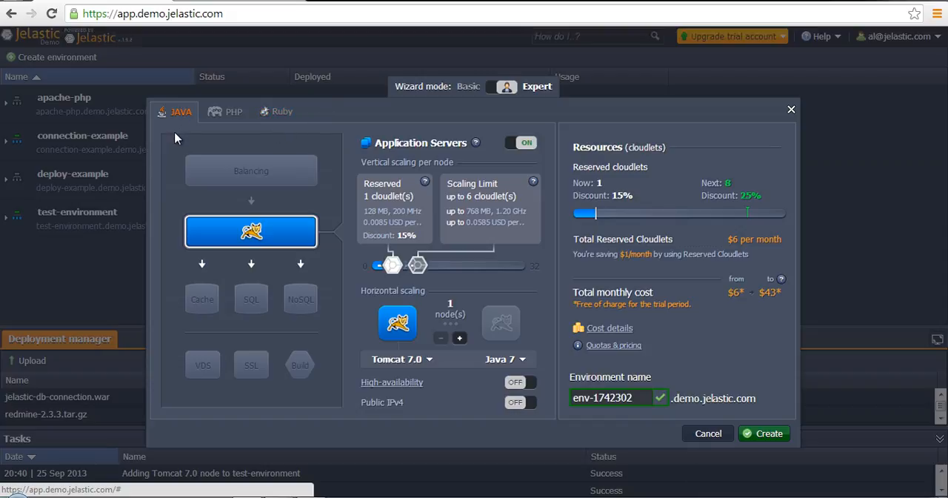
pyautogui.moveTo(178, 132)
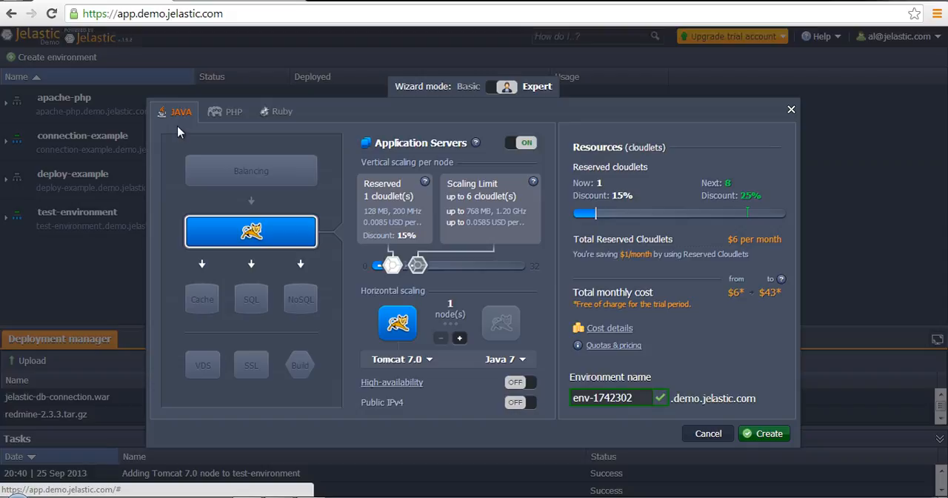
pyautogui.moveTo(154, 251)
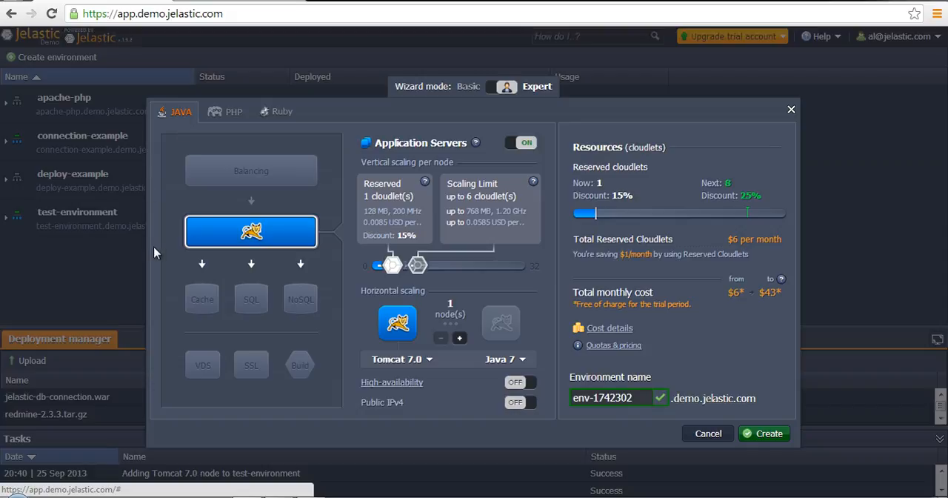
pyautogui.moveTo(177, 201)
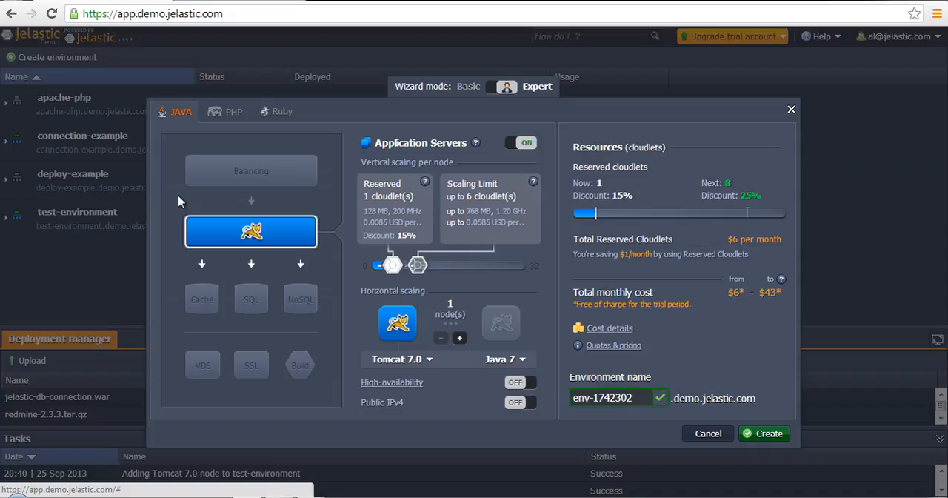
pyautogui.moveTo(188, 199)
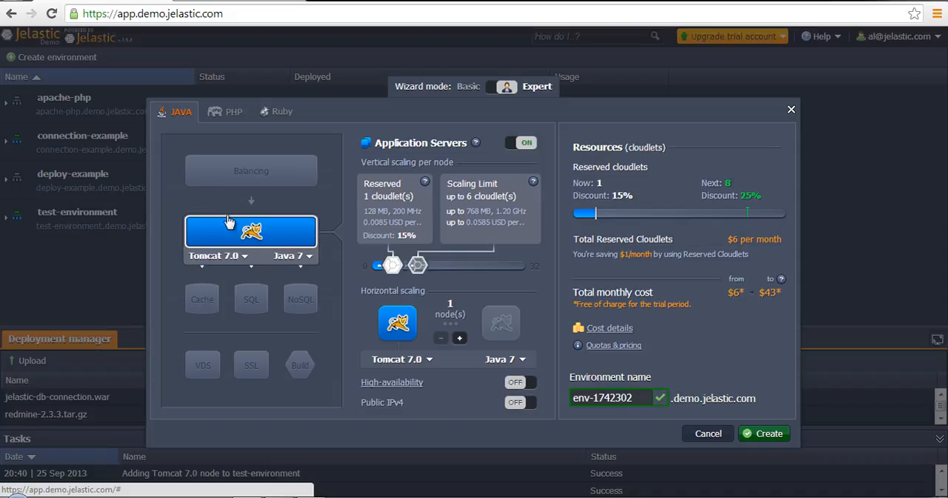
pyautogui.moveTo(206, 238)
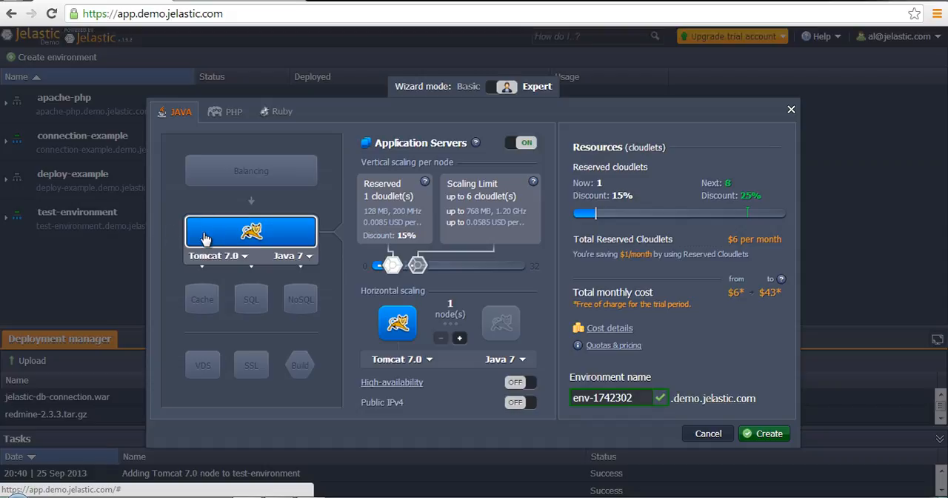
pyautogui.moveTo(249, 236)
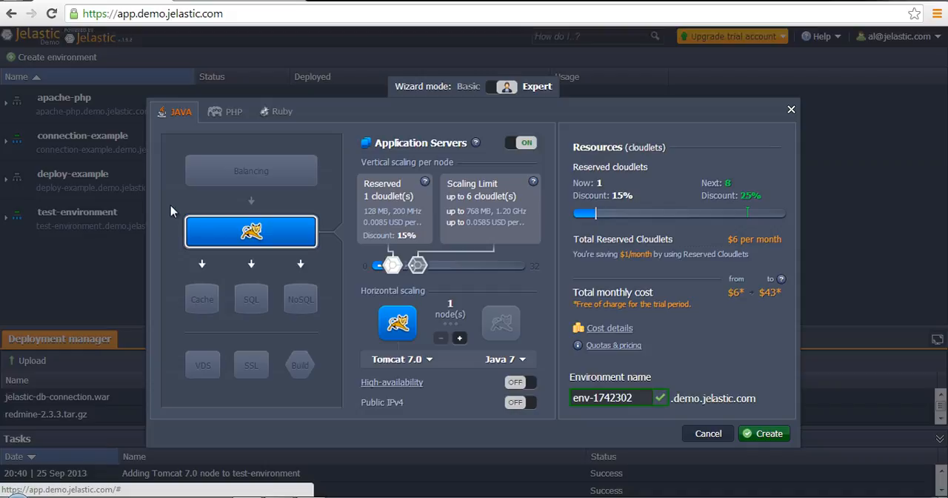
pyautogui.moveTo(184, 201)
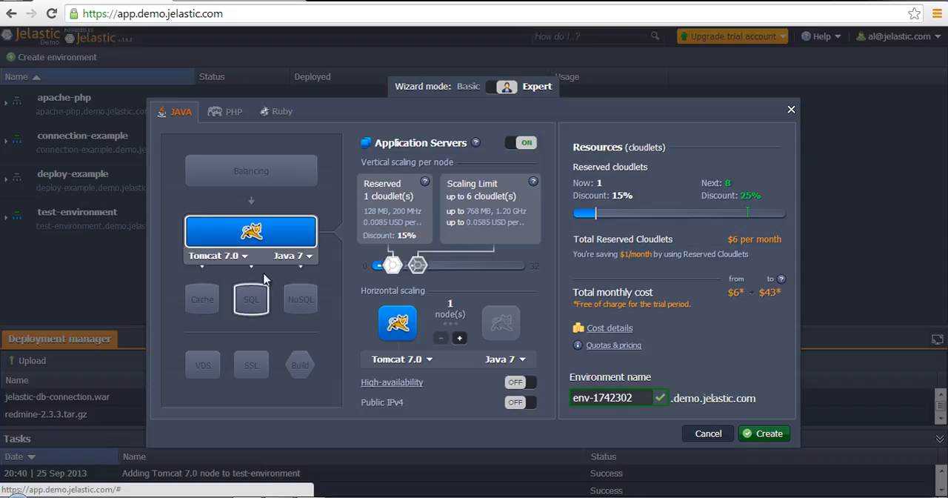
# Add an SQL database node and switch its version to MySQL 5.5.
pyautogui.click(250, 298)
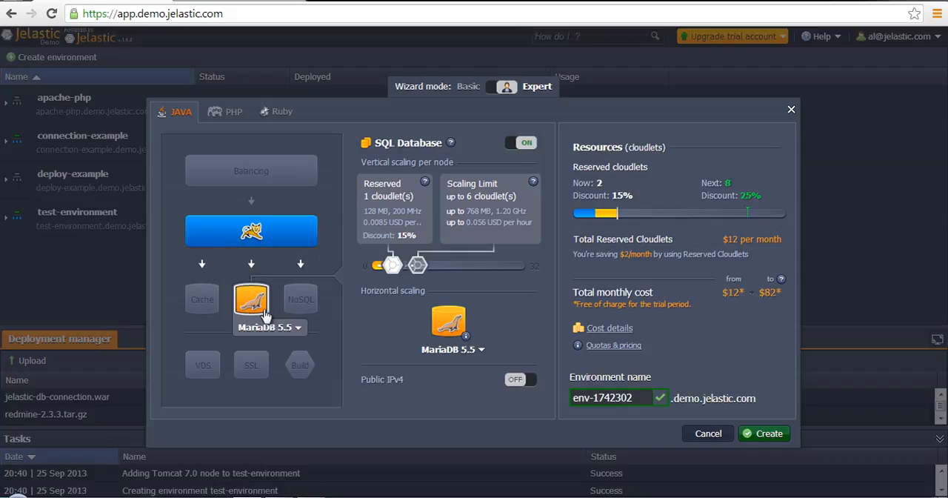
pyautogui.click(296, 328)
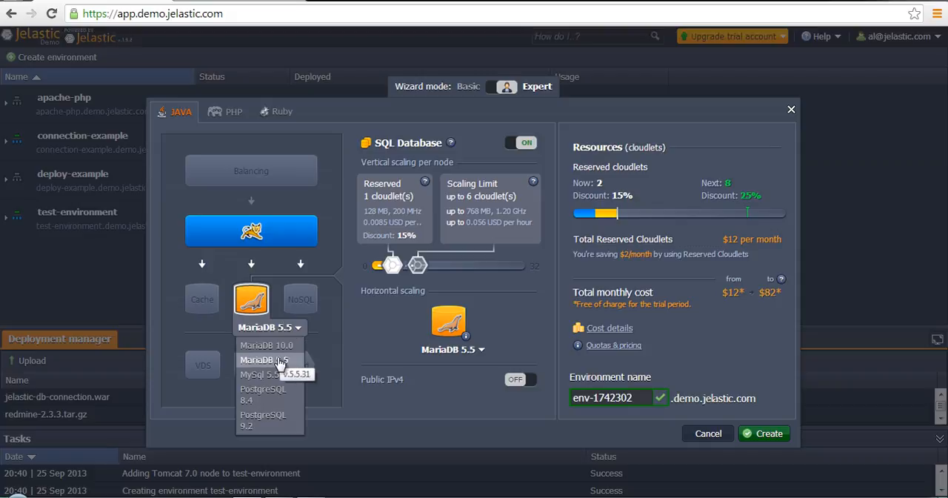
pyautogui.click(258, 373)
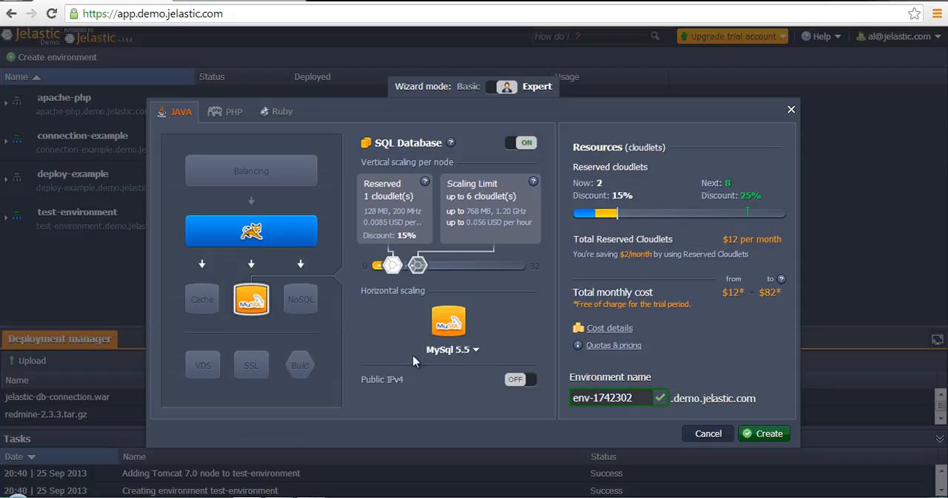
pyautogui.moveTo(388, 343)
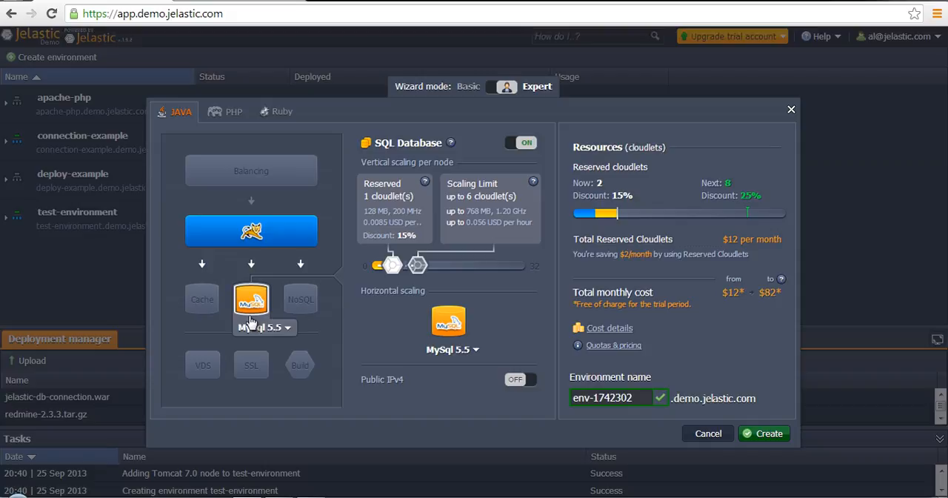
pyautogui.click(521, 142)
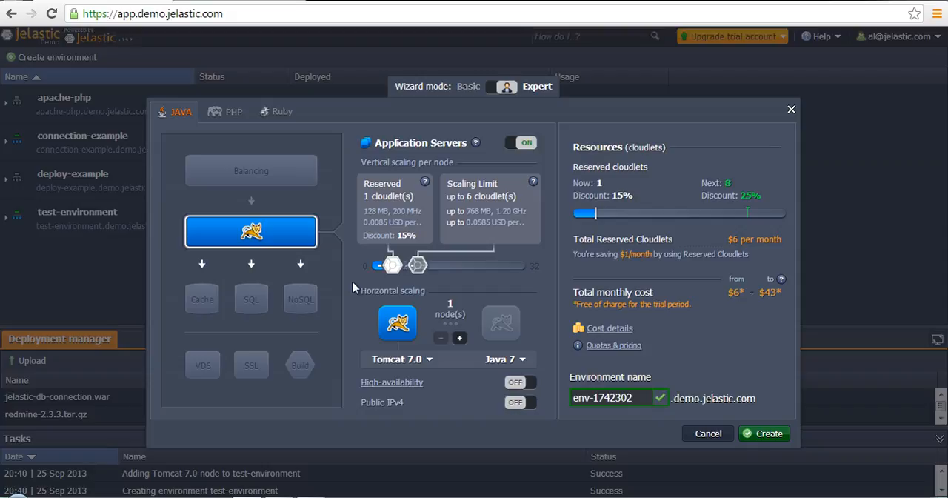
pyautogui.moveTo(358, 281)
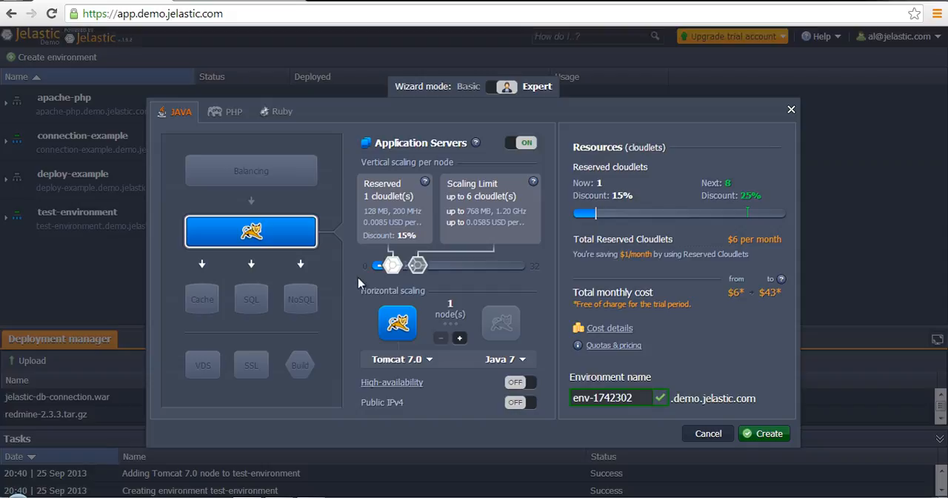
pyautogui.moveTo(422, 269)
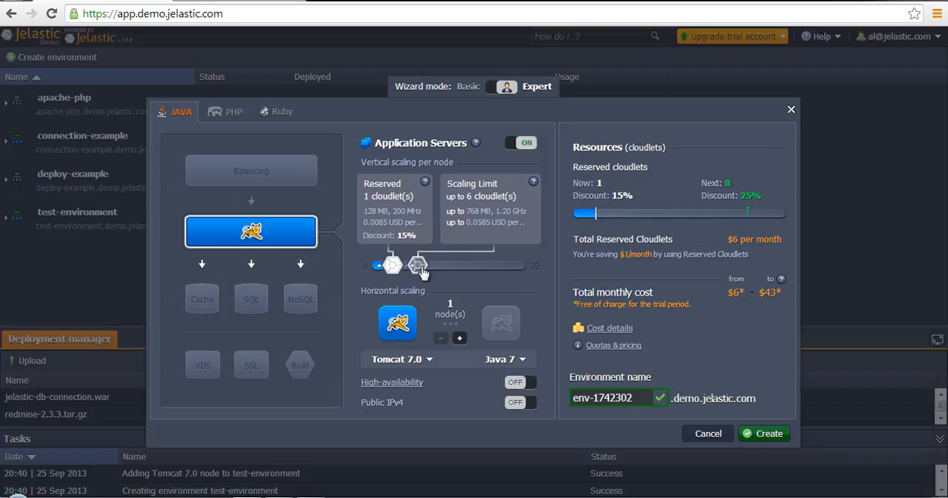
pyautogui.moveTo(418, 264); pyautogui.dragTo(428, 264)
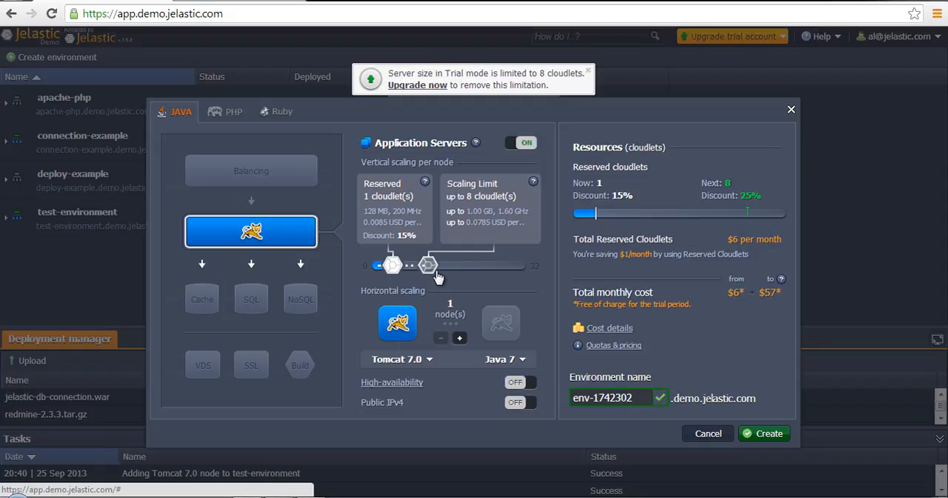
pyautogui.moveTo(435, 274)
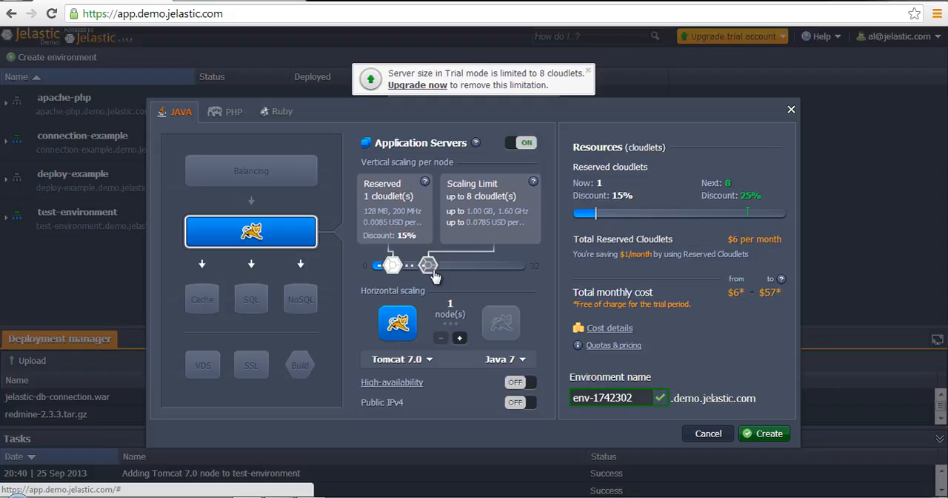
pyautogui.moveTo(419, 306)
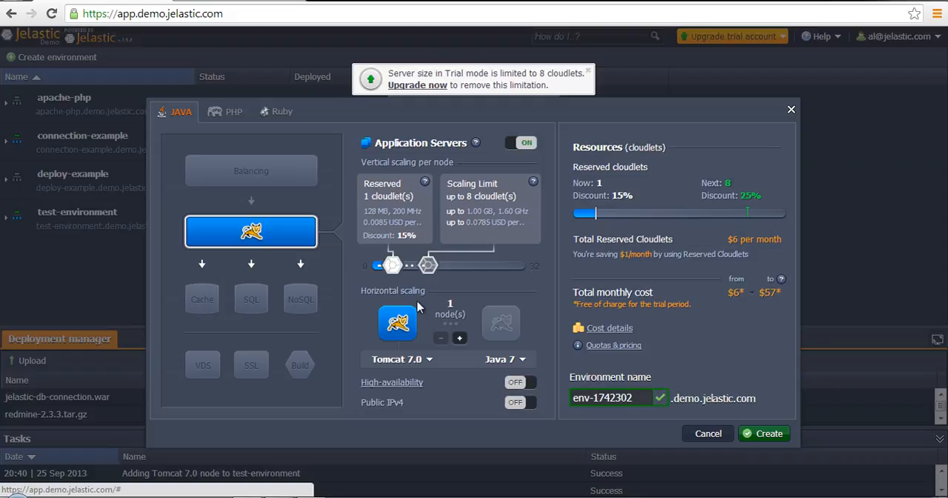
pyautogui.moveTo(415, 273)
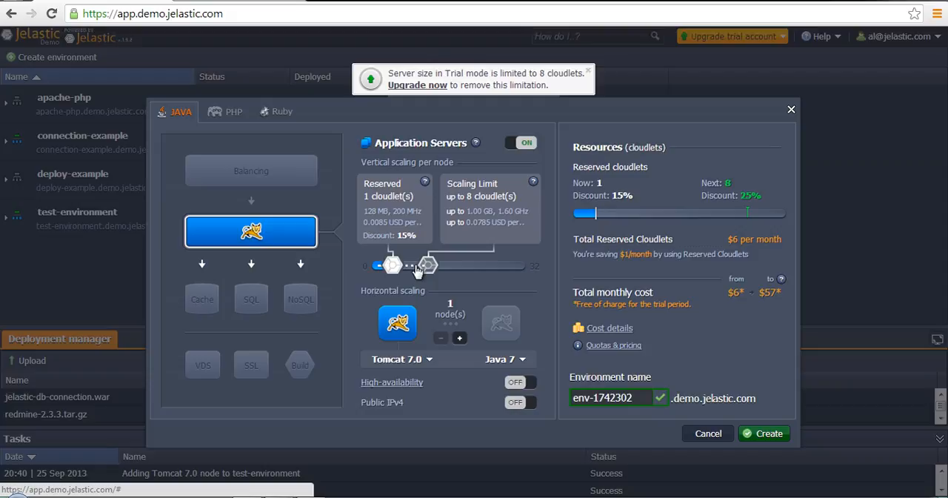
pyautogui.moveTo(496, 281)
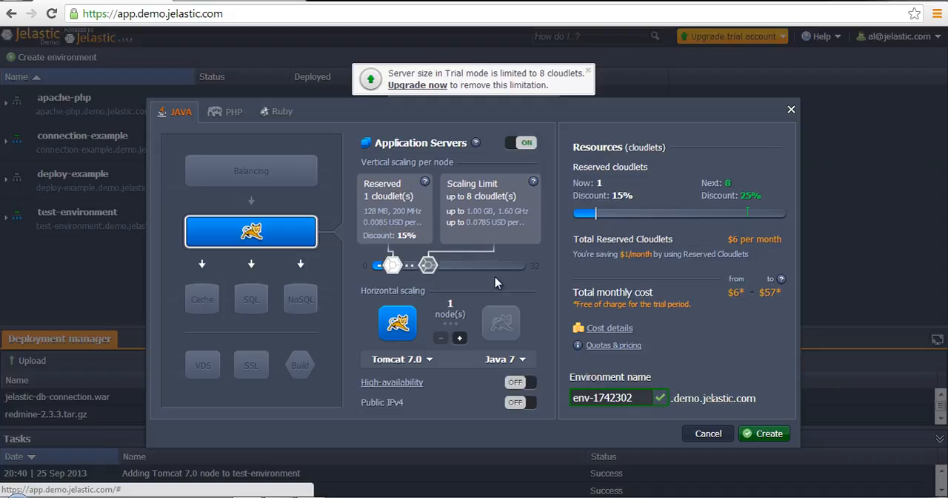
pyautogui.moveTo(492, 305)
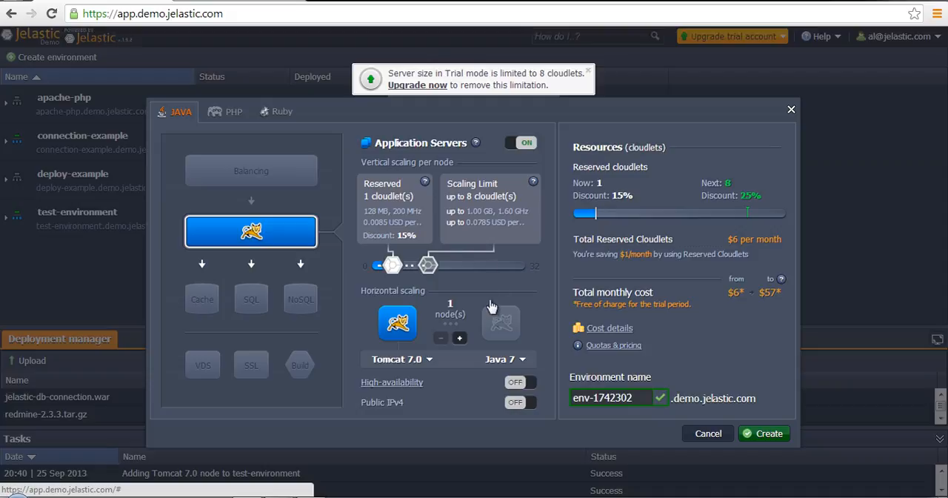
pyautogui.moveTo(500, 325)
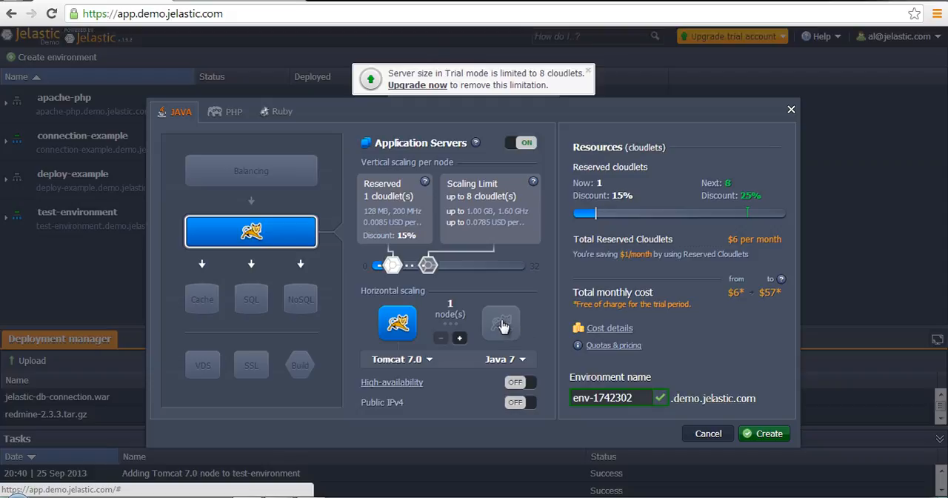
# Add a second Tomcat 7.0 node via horizontal scaling, bringing in an nginx balancer.
pyautogui.click(460, 338)
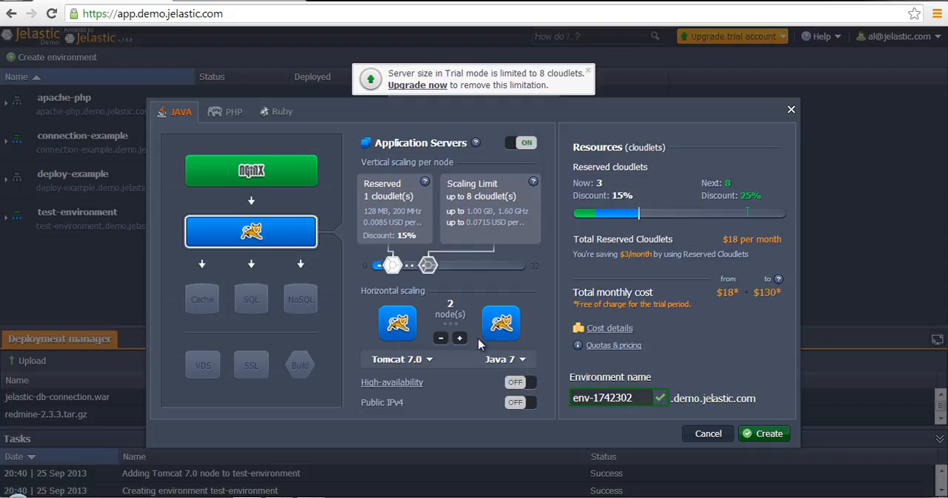
pyautogui.moveTo(456, 331)
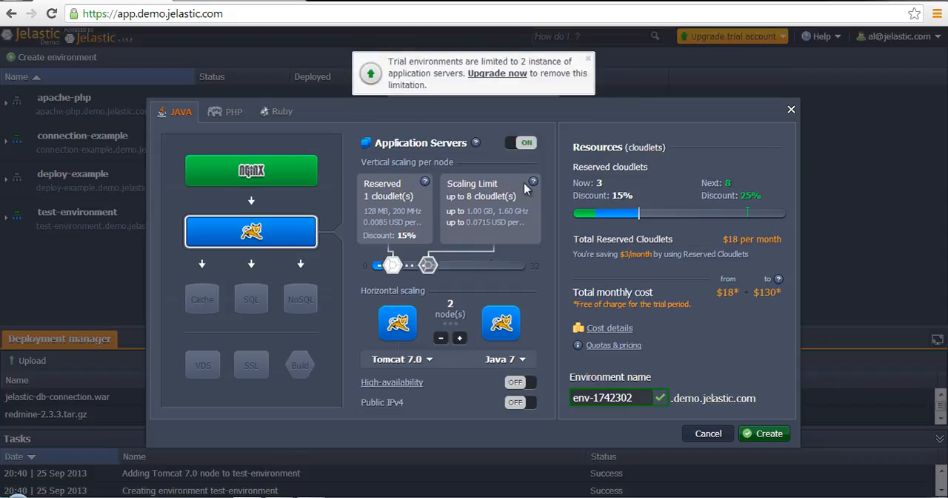
pyautogui.moveTo(465, 308)
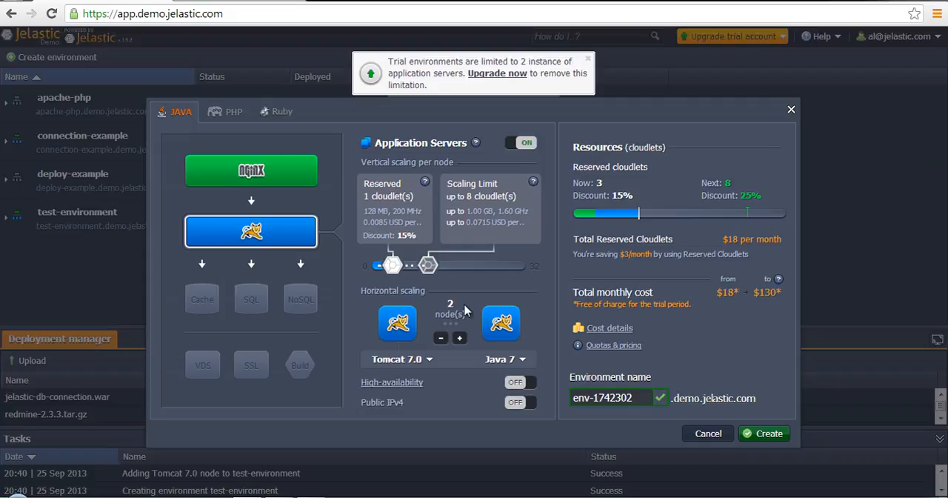
pyautogui.moveTo(459, 314)
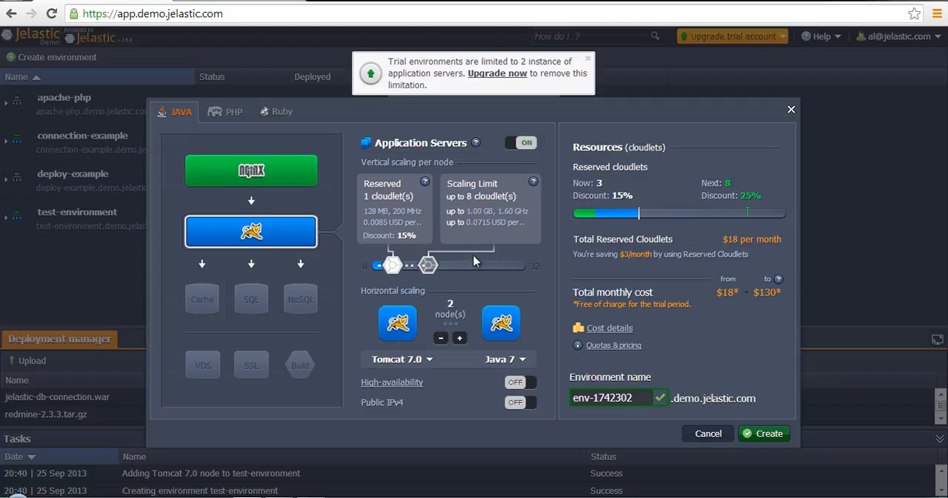
pyautogui.moveTo(565, 163)
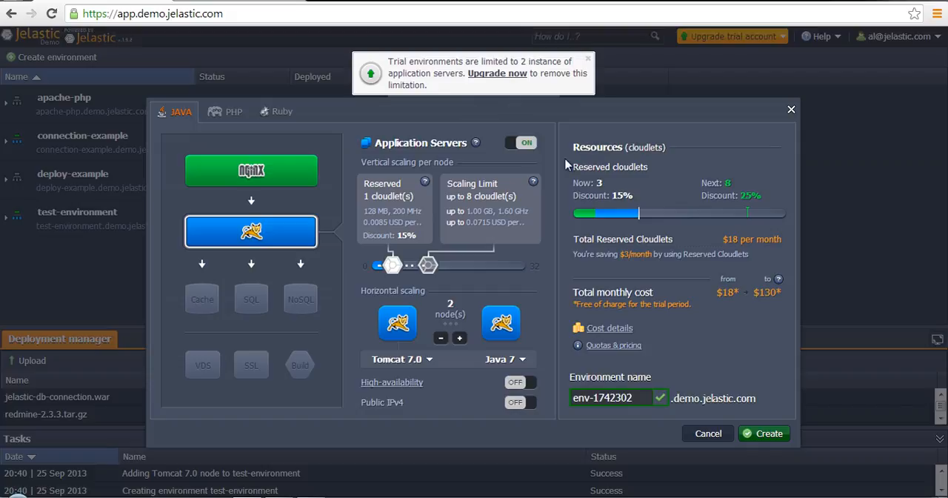
pyautogui.moveTo(447, 287)
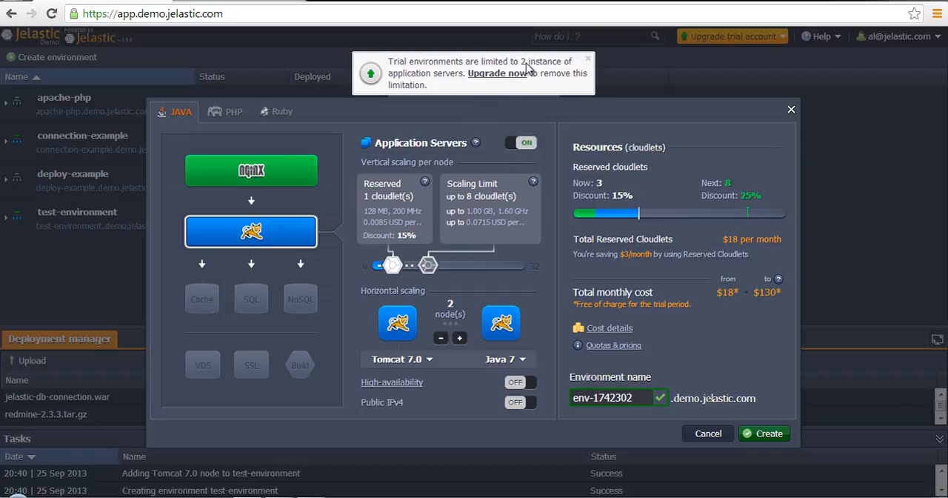
pyautogui.moveTo(454, 298)
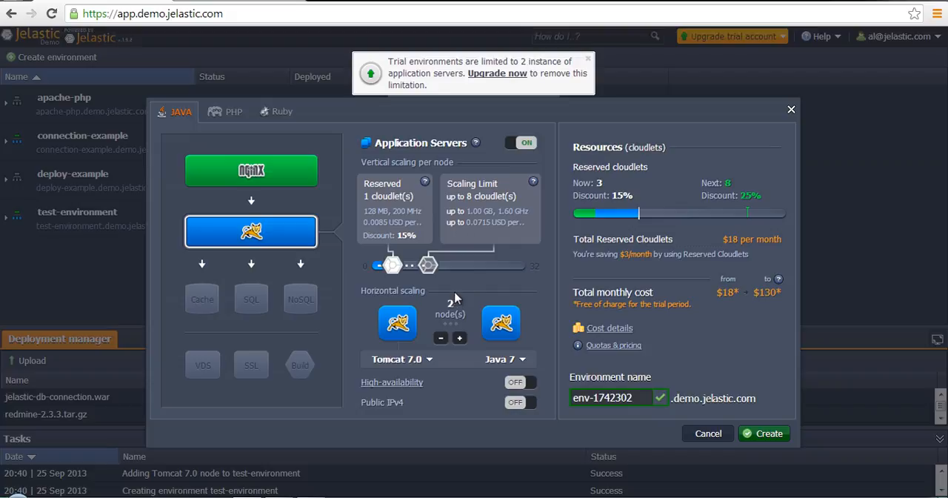
pyautogui.moveTo(467, 320)
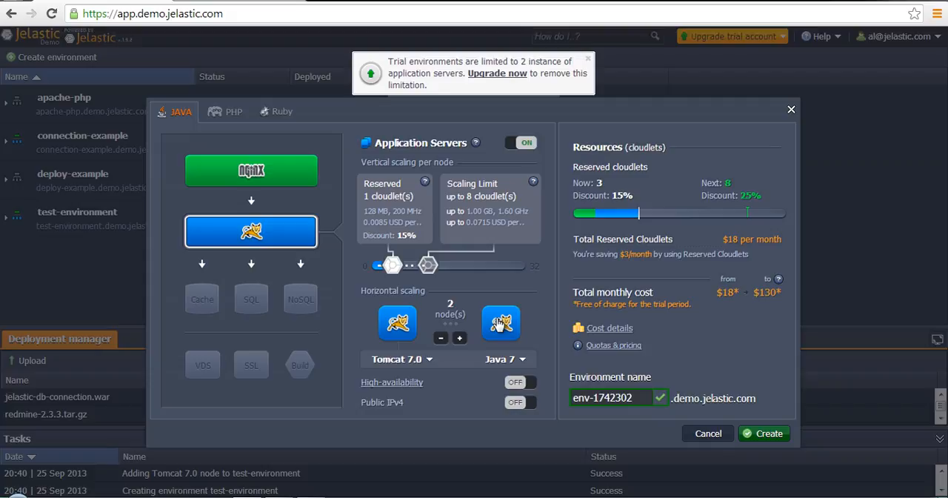
pyautogui.moveTo(450, 305)
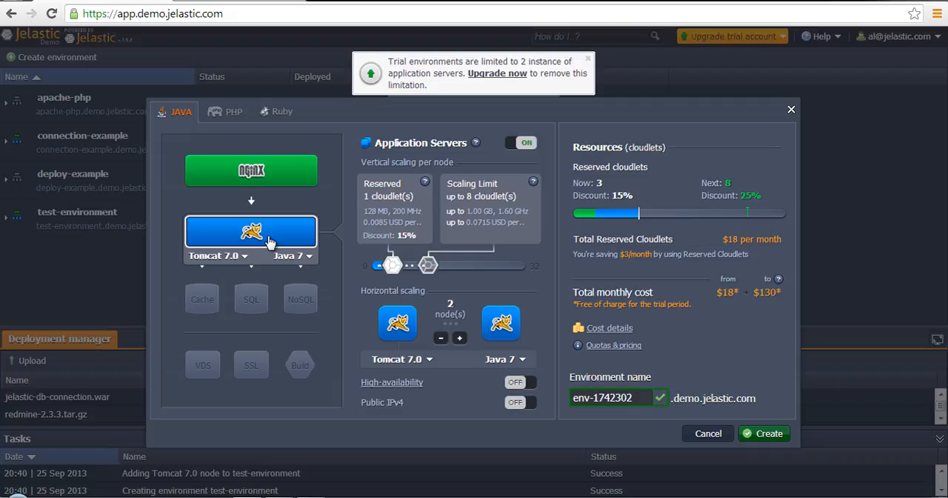
pyautogui.moveTo(231, 195)
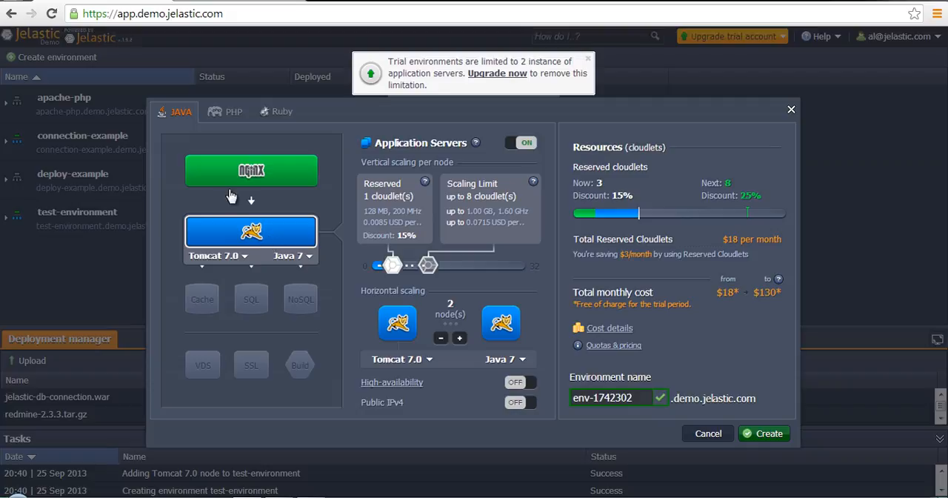
# Replace the auto-generated environment name with 'my-demo' after viewing the nginx balancer settings.
pyautogui.click(518, 142)
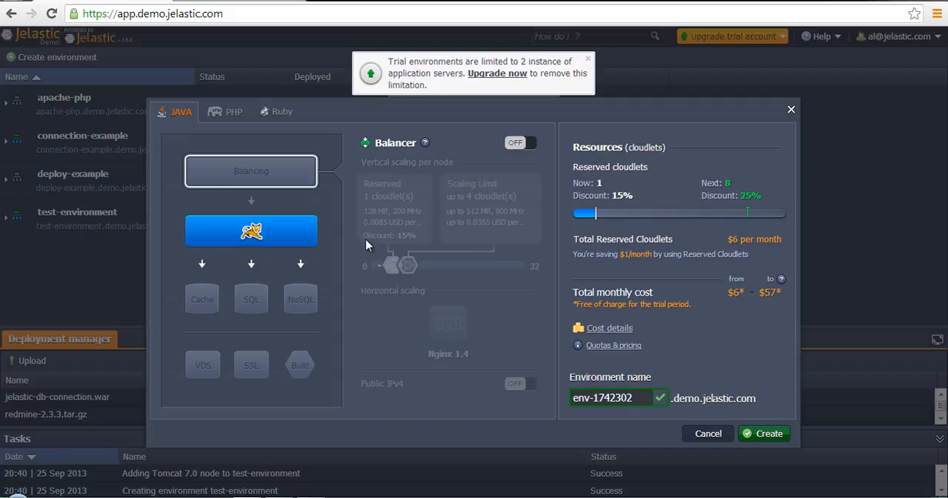
pyautogui.click(610, 397)
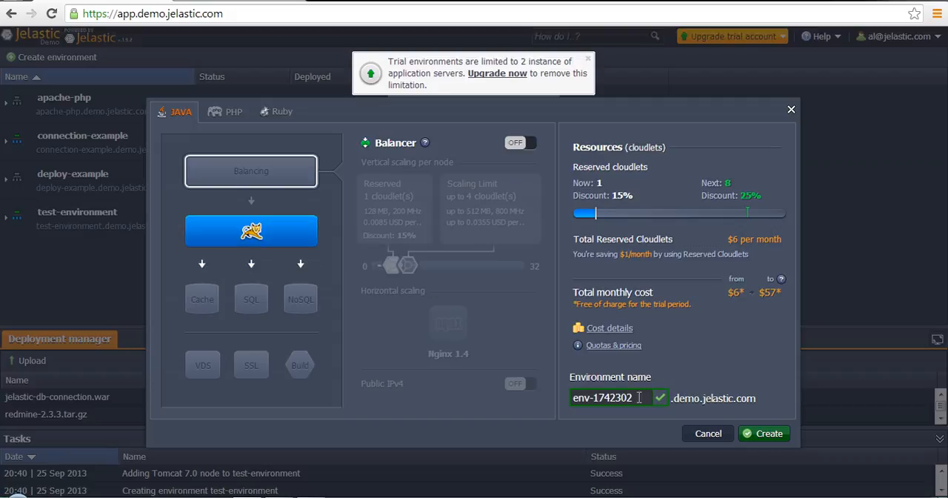
pyautogui.doubleClick(610, 397)
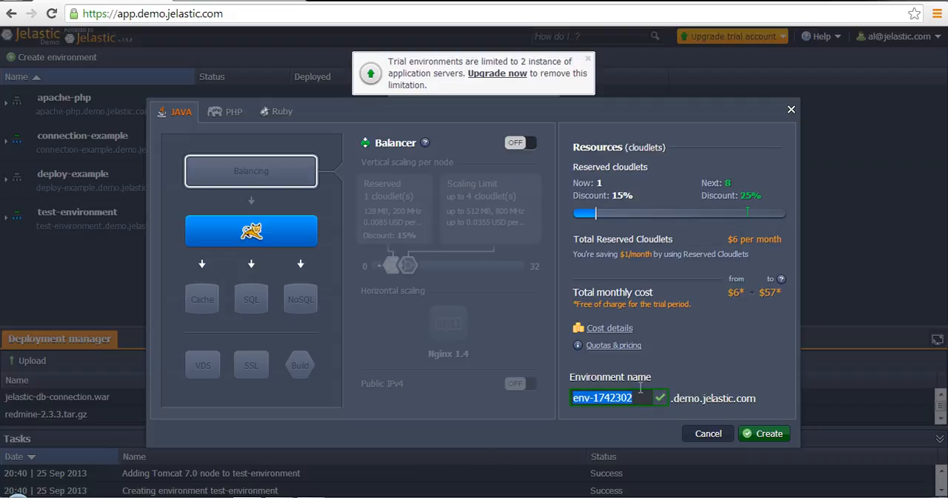
pyautogui.moveTo(636, 394)
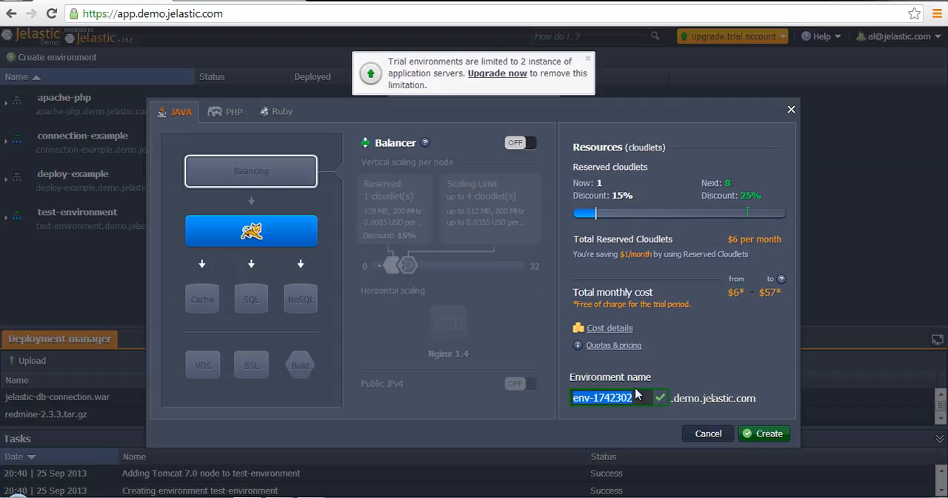
pyautogui.click(610, 397)
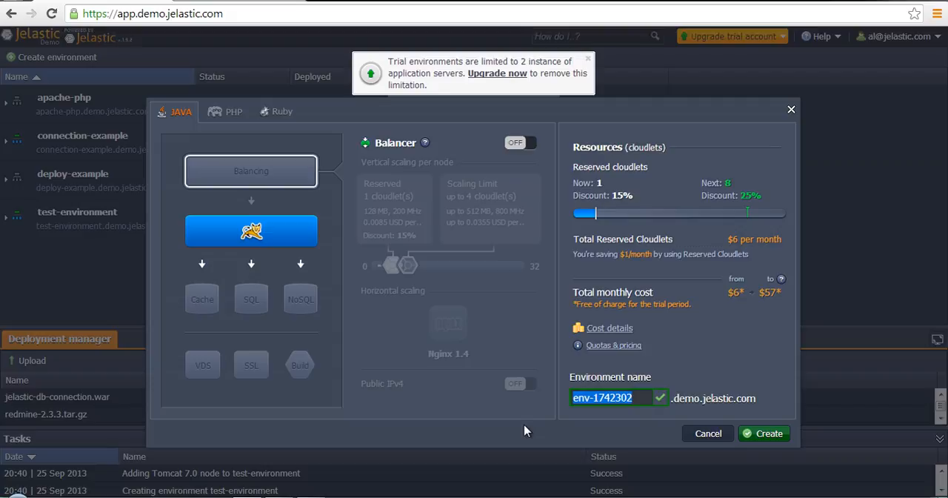
pyautogui.write('m')
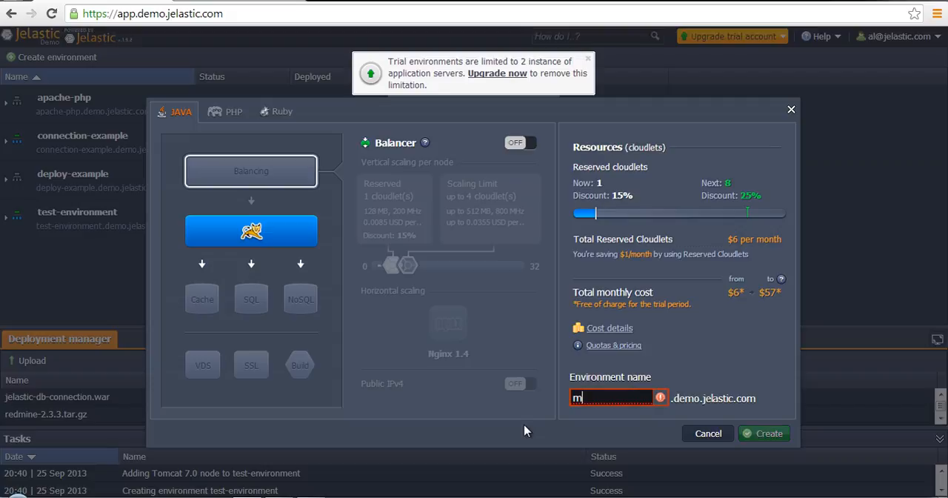
pyautogui.write('y-')
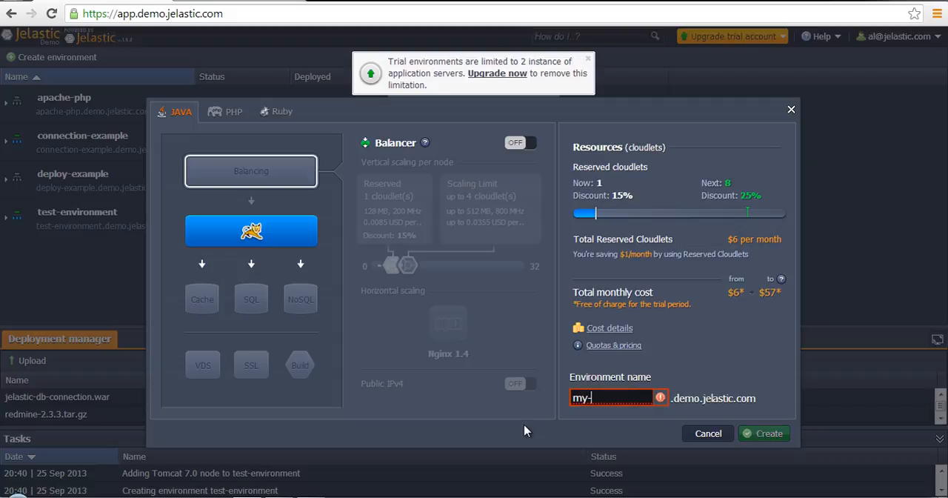
pyautogui.write('demo')
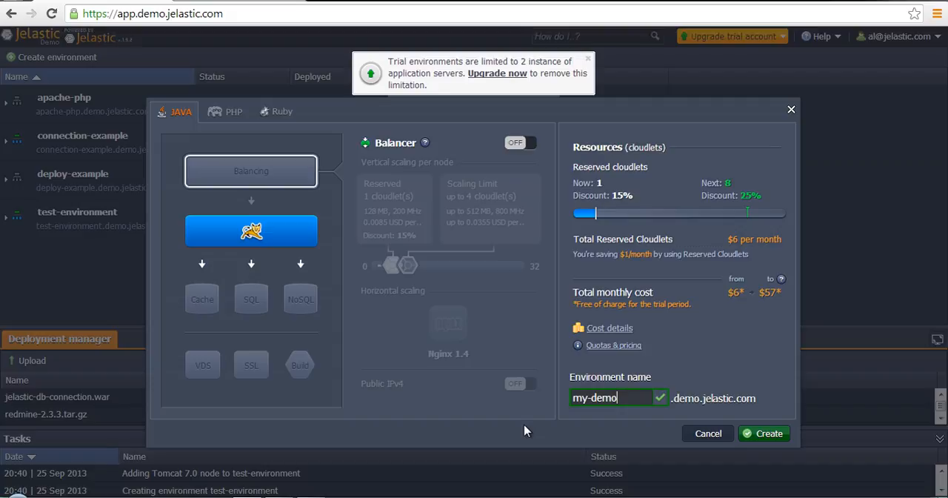
pyautogui.moveTo(103, 320)
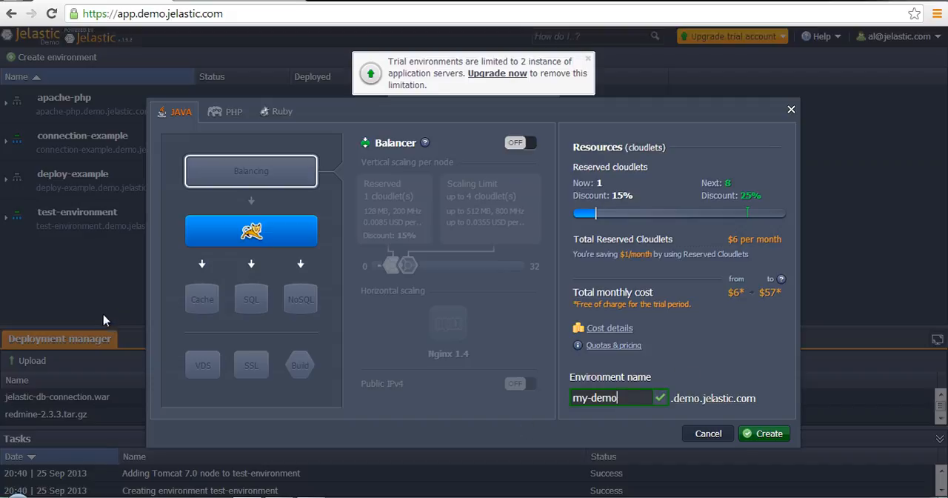
pyautogui.moveTo(252, 299)
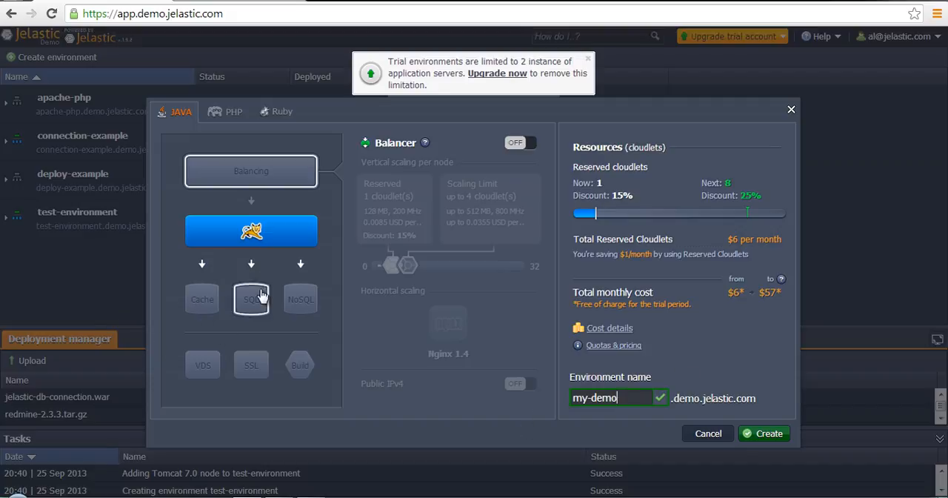
# Enable a public IPv4 address on the Tomcat application server.
pyautogui.click(252, 231)
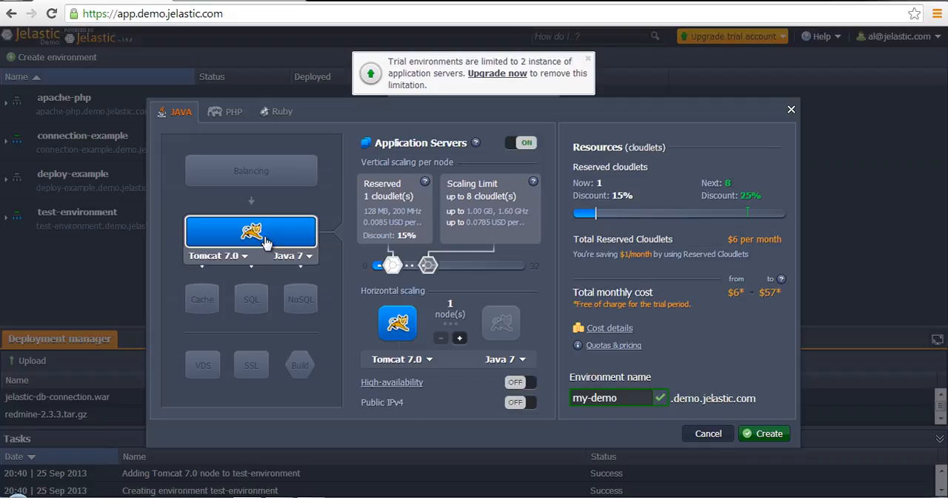
pyautogui.moveTo(272, 258)
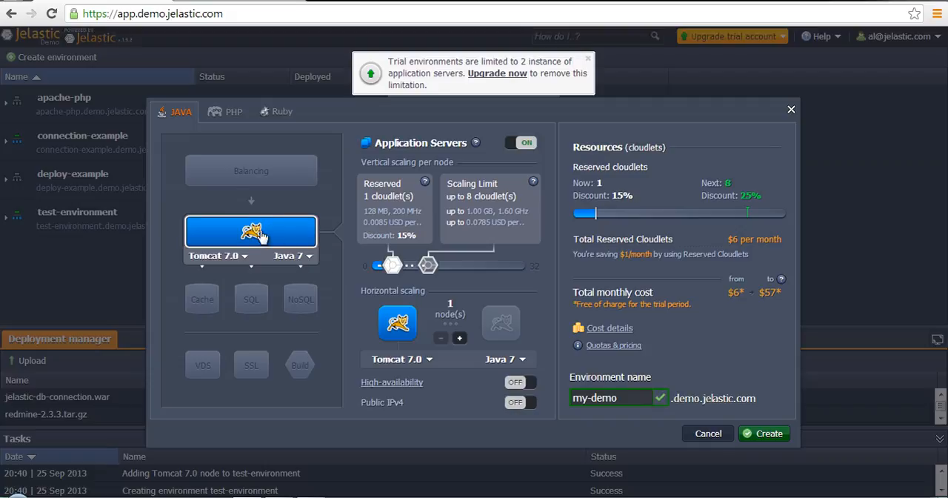
pyautogui.click(520, 403)
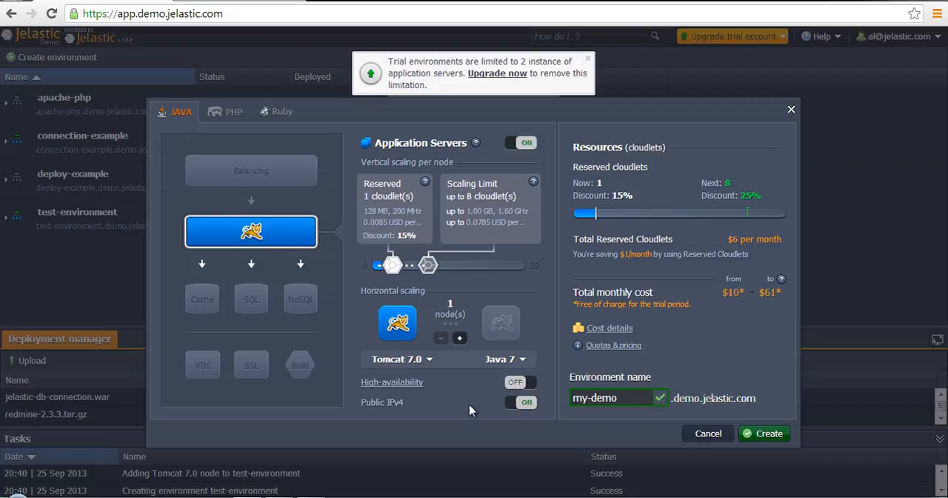
pyautogui.moveTo(465, 394)
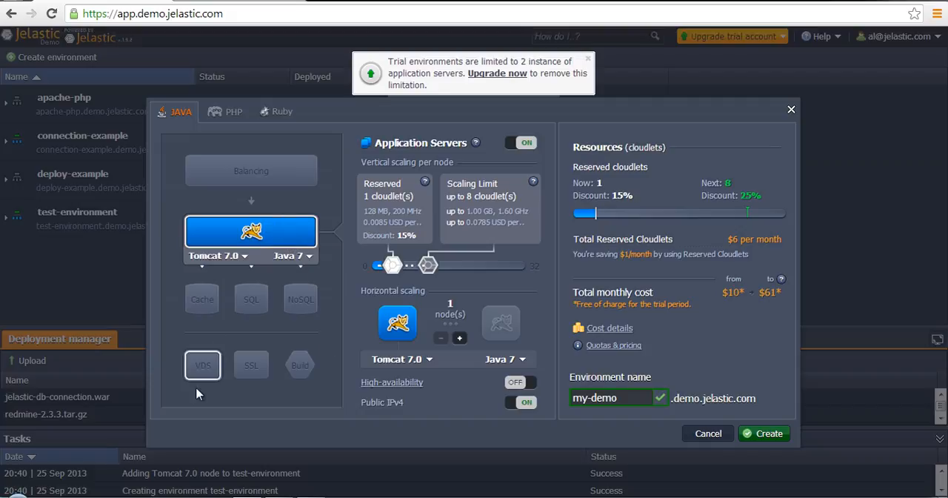
# Try an SQL database with public IPv4 and a Maven build node, then remove both.
pyautogui.click(251, 299)
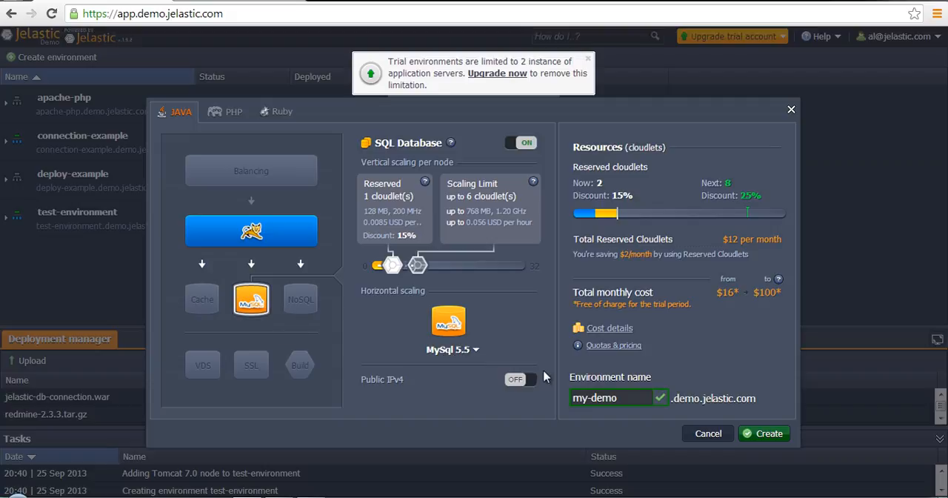
pyautogui.click(520, 379)
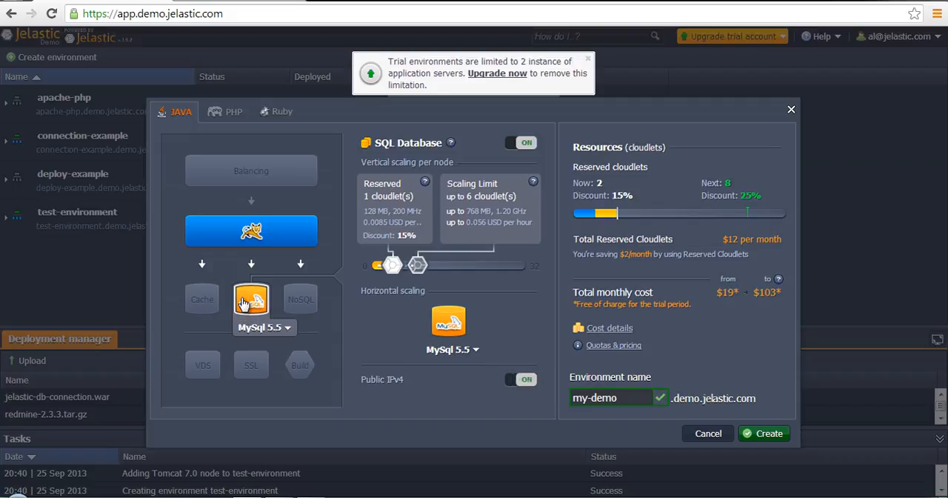
pyautogui.click(522, 143)
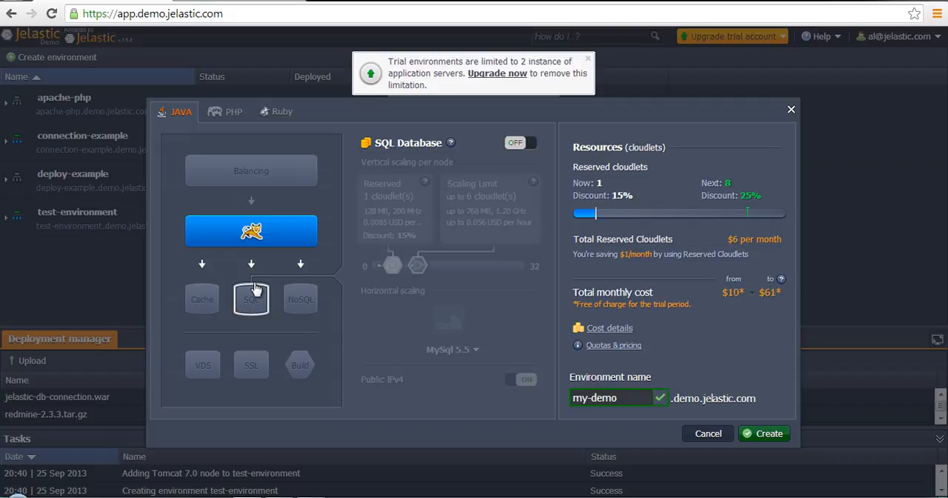
pyautogui.moveTo(281, 282)
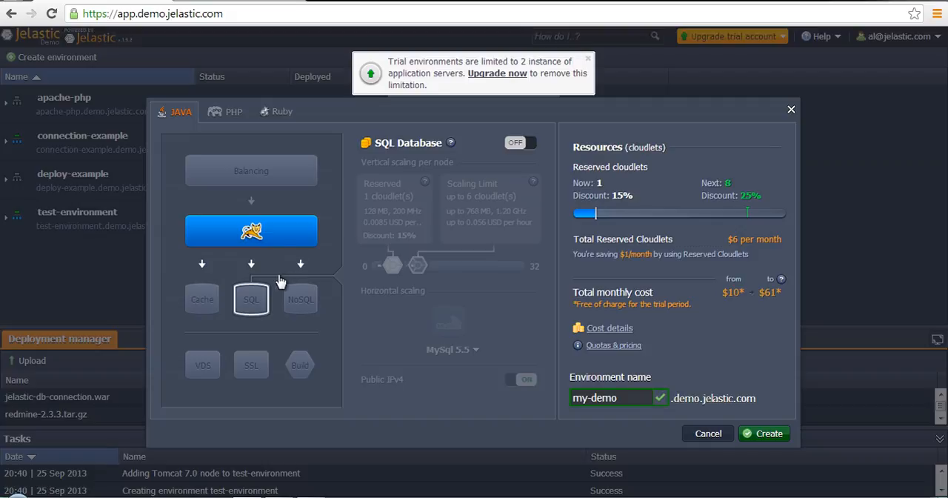
pyautogui.click(299, 365)
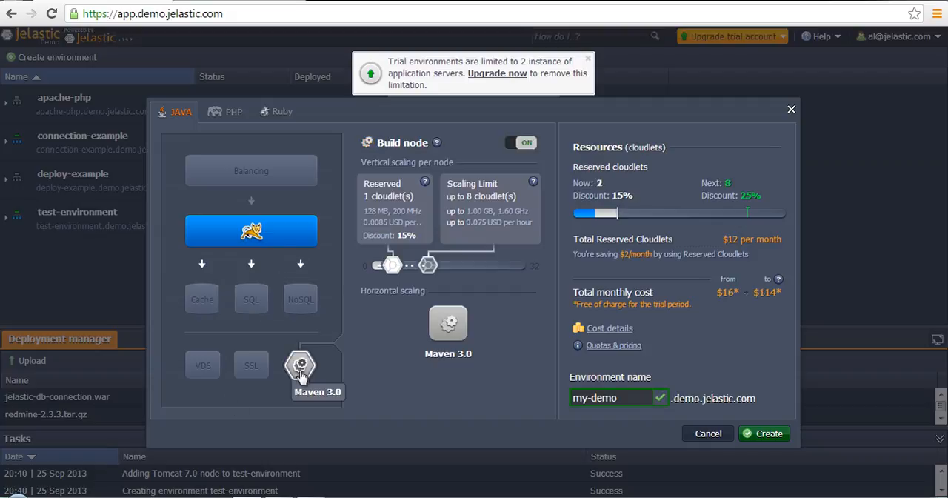
pyautogui.moveTo(299, 367)
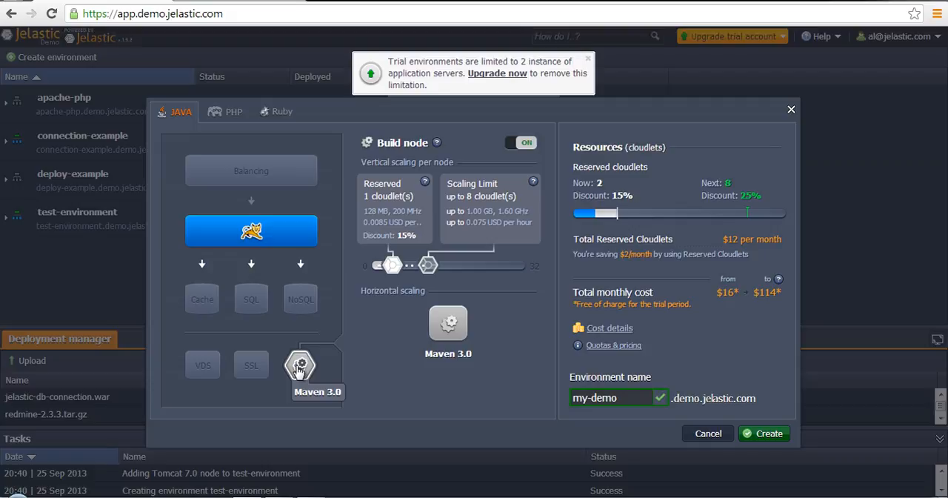
pyautogui.moveTo(299, 368)
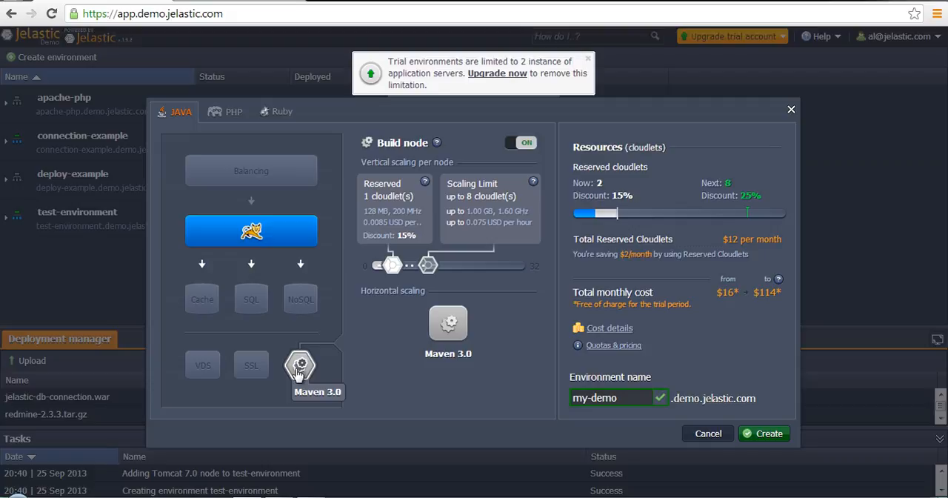
pyautogui.click(522, 142)
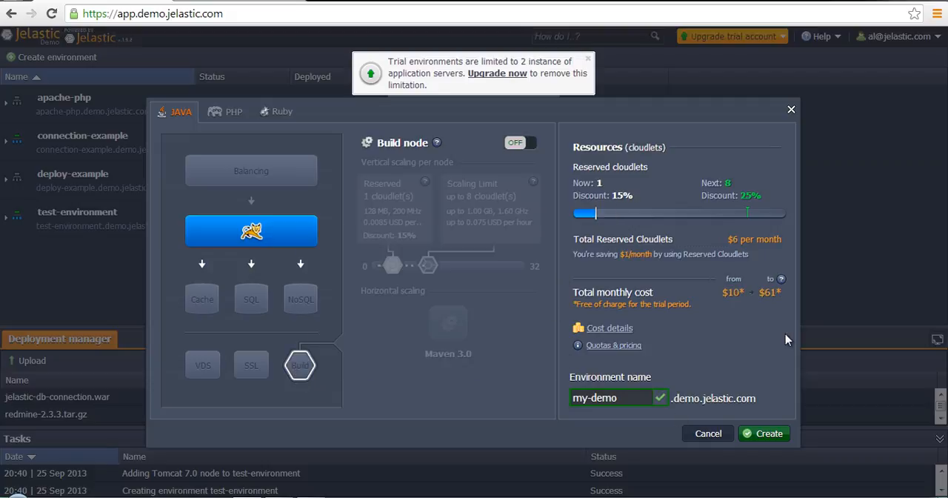
# Create the my-demo environment and dismiss the creation notice.
pyautogui.click(764, 433)
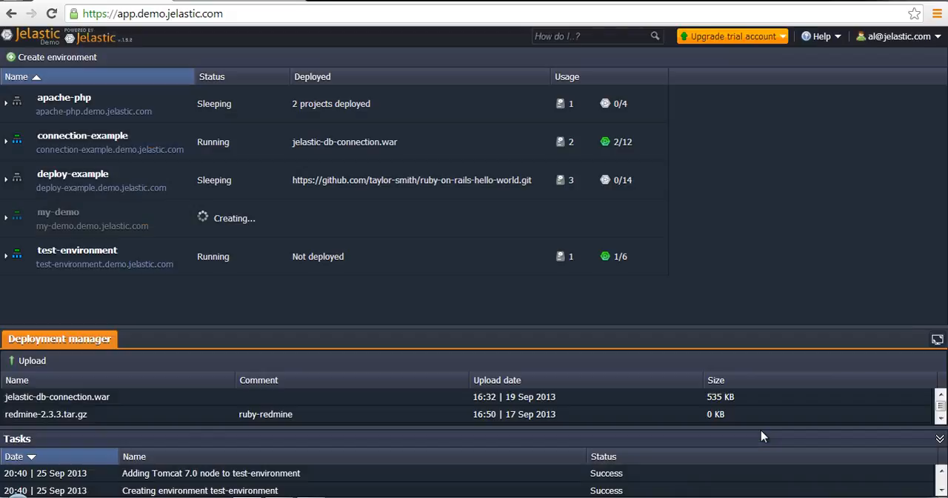
pyautogui.moveTo(238, 316)
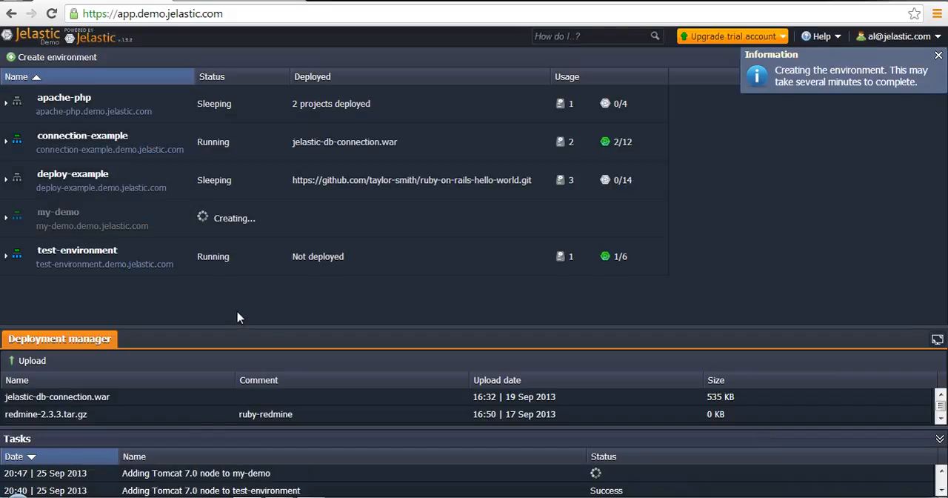
pyautogui.moveTo(202, 293)
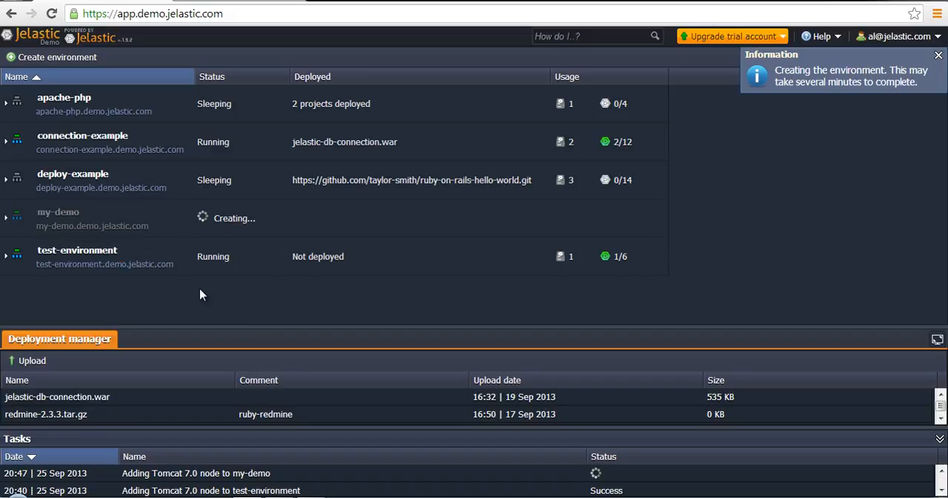
pyautogui.click(916, 56)
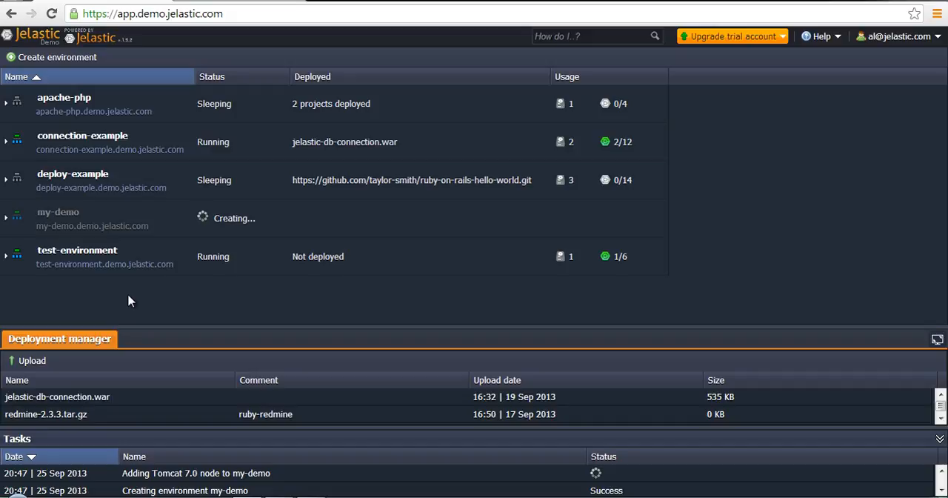
pyautogui.moveTo(115, 299)
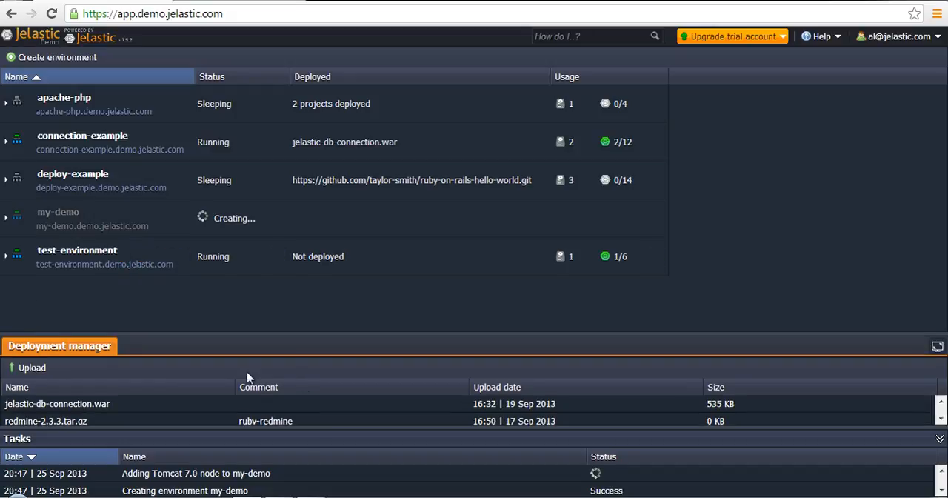
pyautogui.moveTo(7, 255)
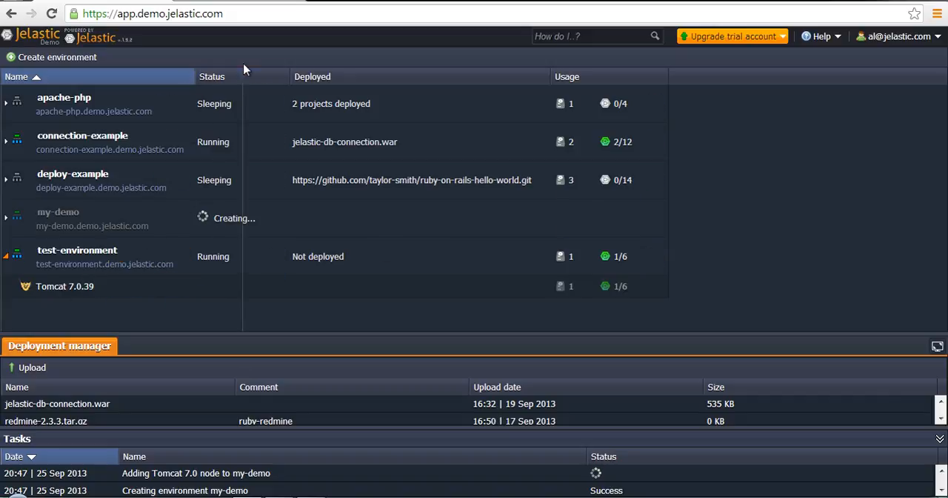
pyautogui.moveTo(191, 264)
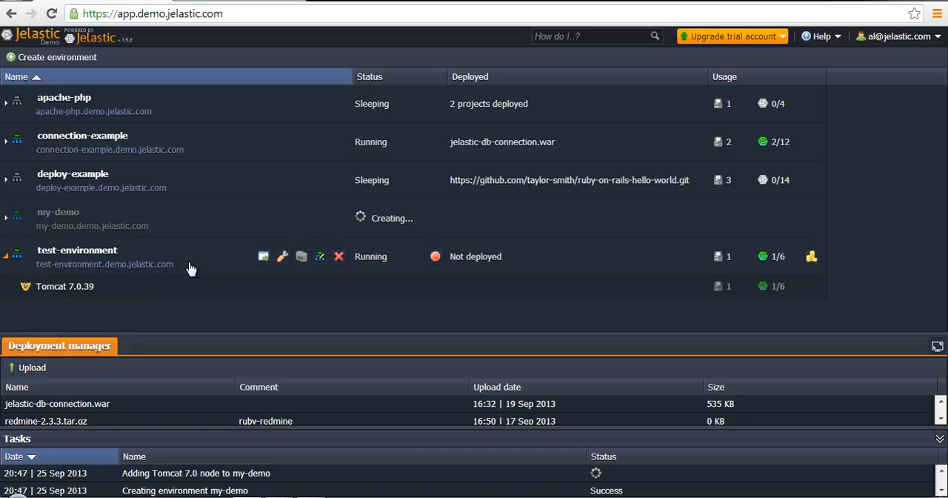
pyautogui.moveTo(320, 256)
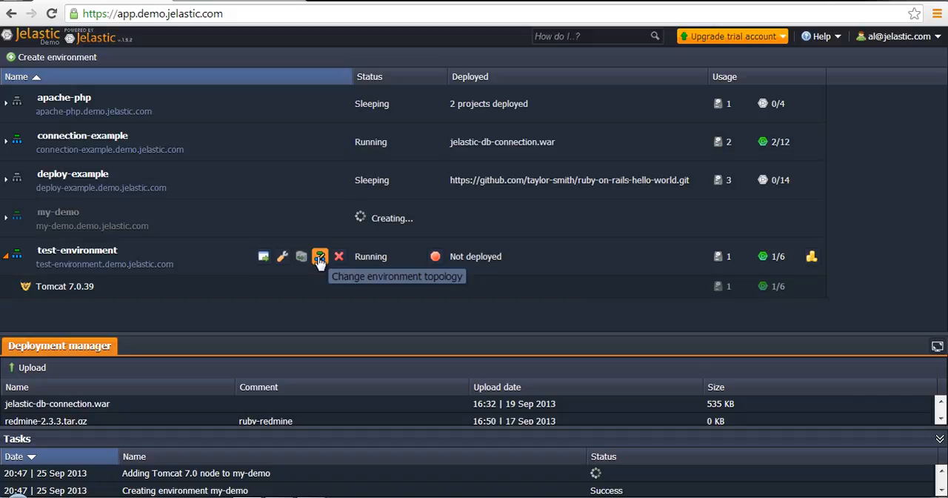
# Open test-environment's topology settings and dismiss the environment-created notice.
pyautogui.click(319, 257)
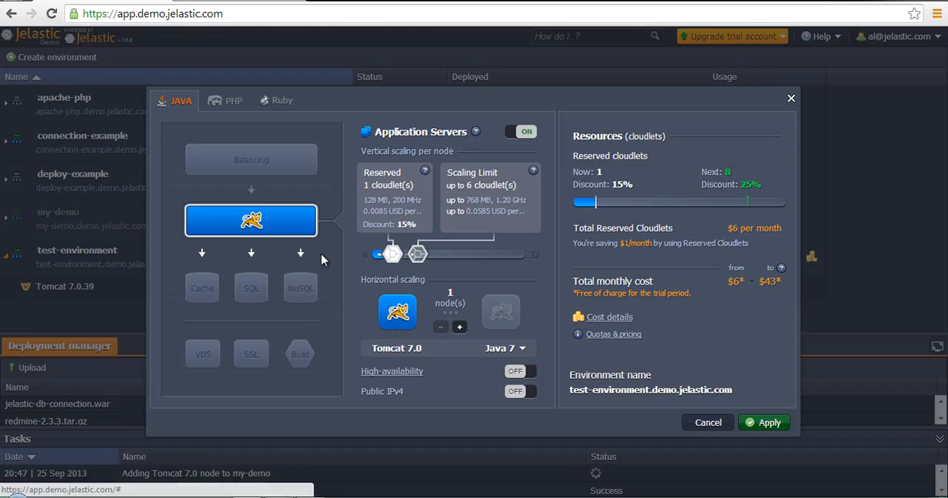
pyautogui.moveTo(387, 244)
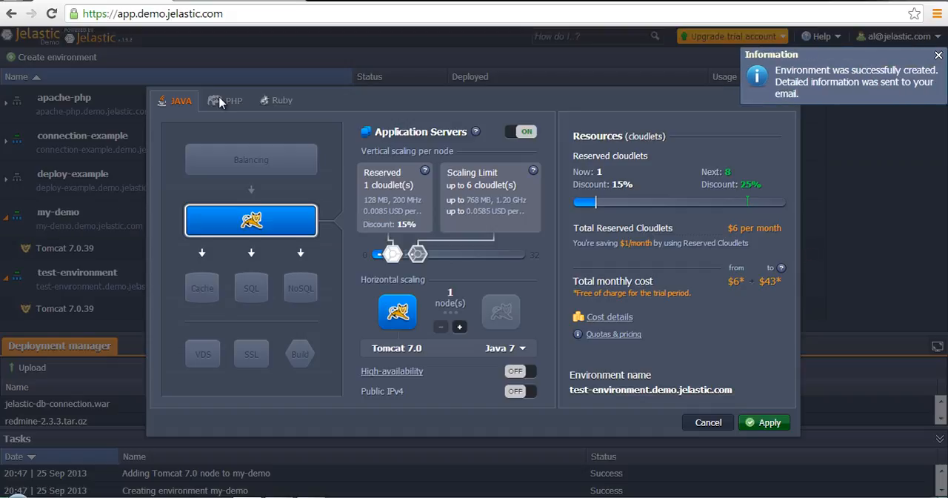
pyautogui.moveTo(171, 126)
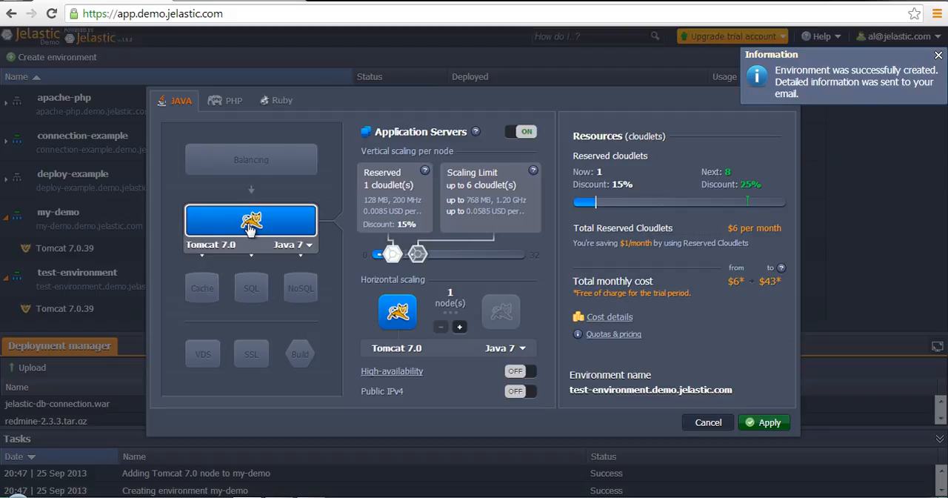
pyautogui.click(935, 56)
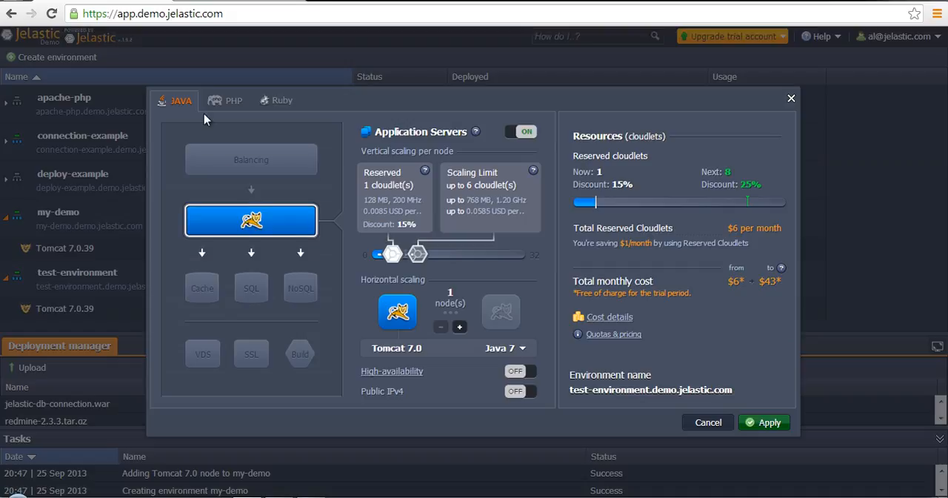
pyautogui.moveTo(222, 115)
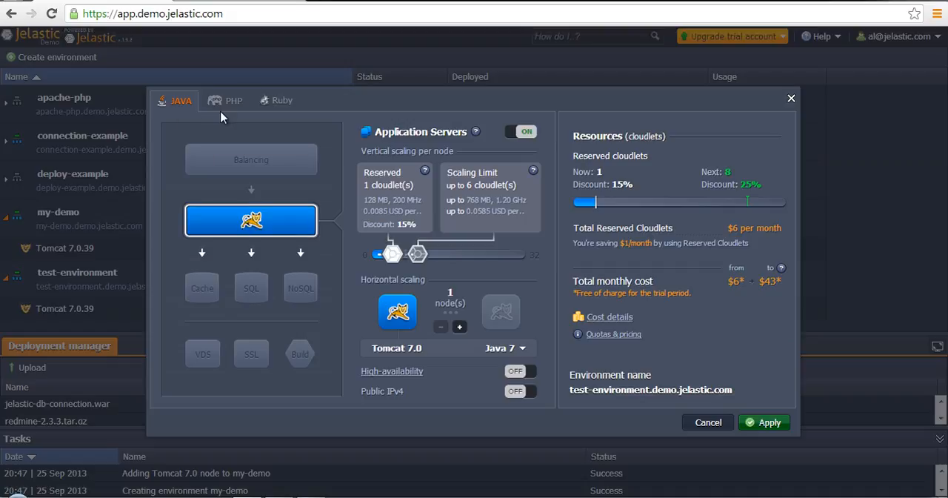
pyautogui.moveTo(250, 113)
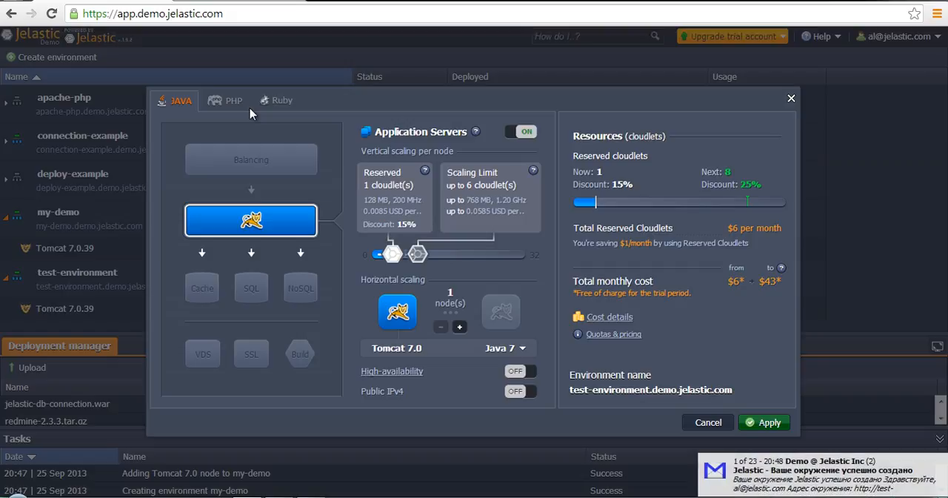
pyautogui.moveTo(224, 127)
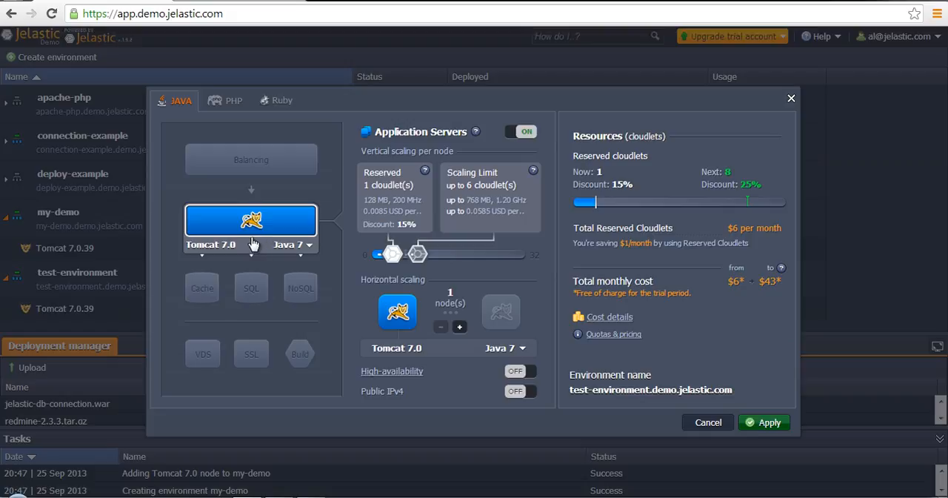
pyautogui.moveTo(190, 223)
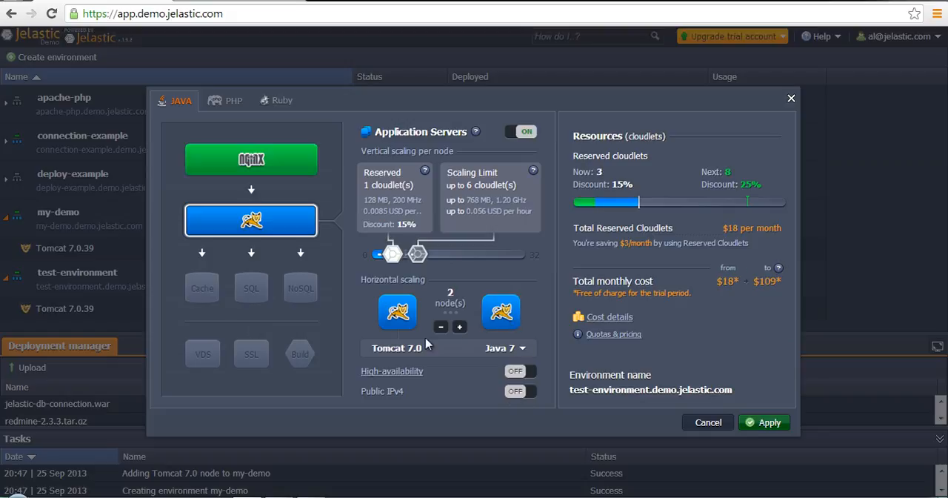
pyautogui.moveTo(470, 314)
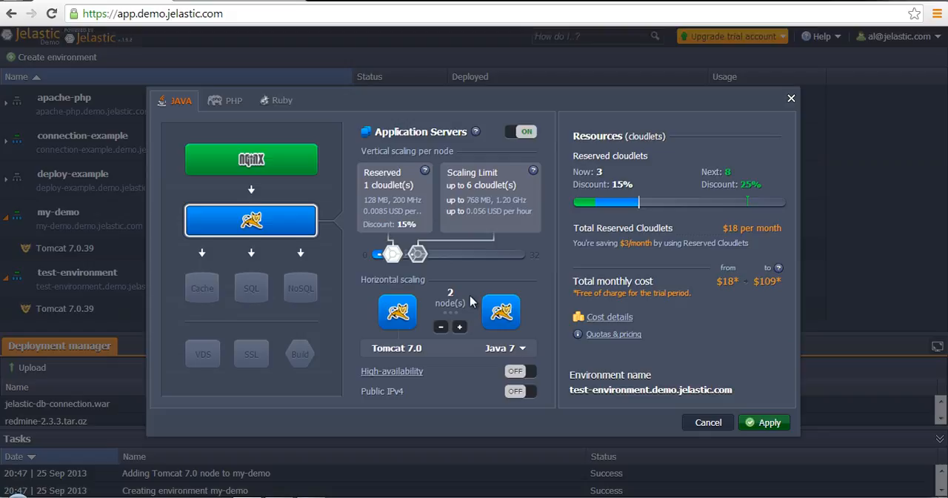
# Drag the Tomcat scaling limit slider up to 8 cloudlets.
pyautogui.moveTo(416, 255); pyautogui.dragTo(441, 255)
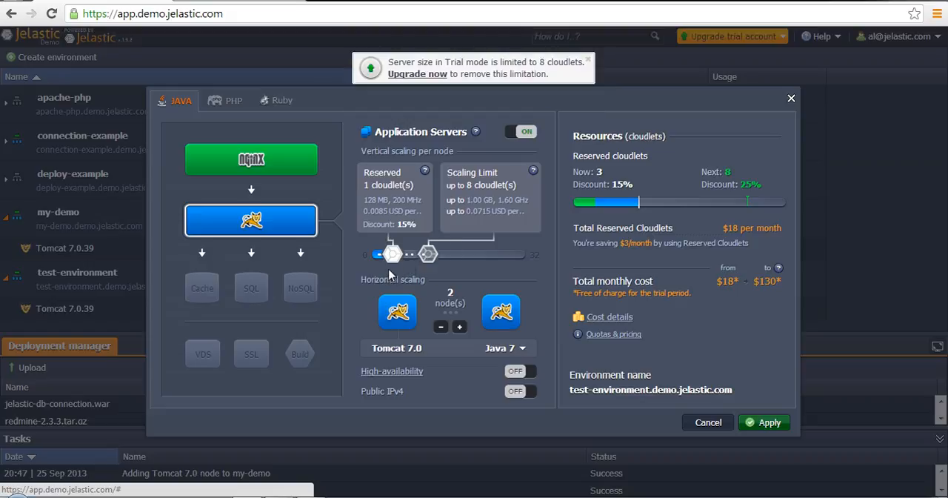
pyautogui.moveTo(290, 155)
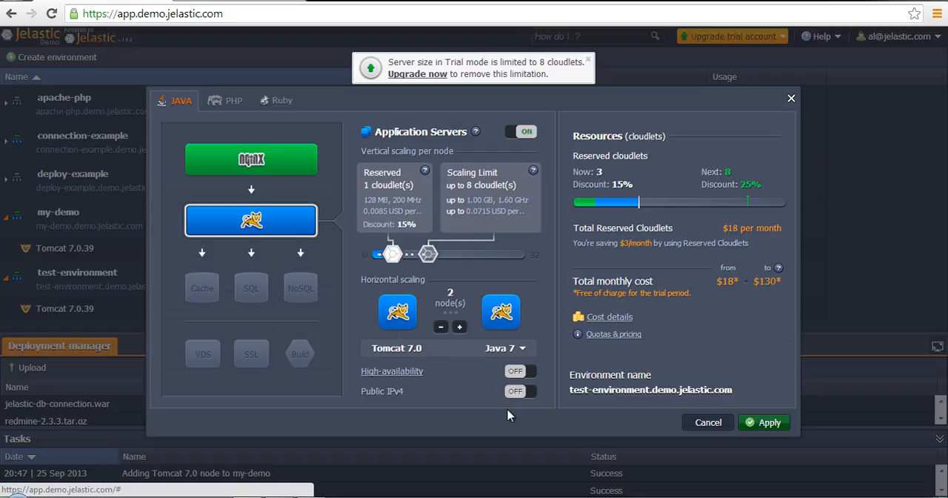
pyautogui.moveTo(508, 401)
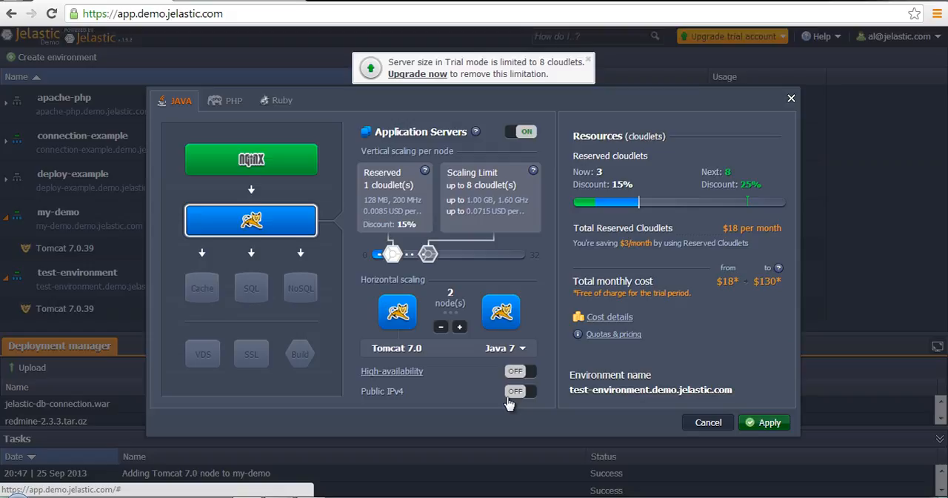
pyautogui.moveTo(695, 439)
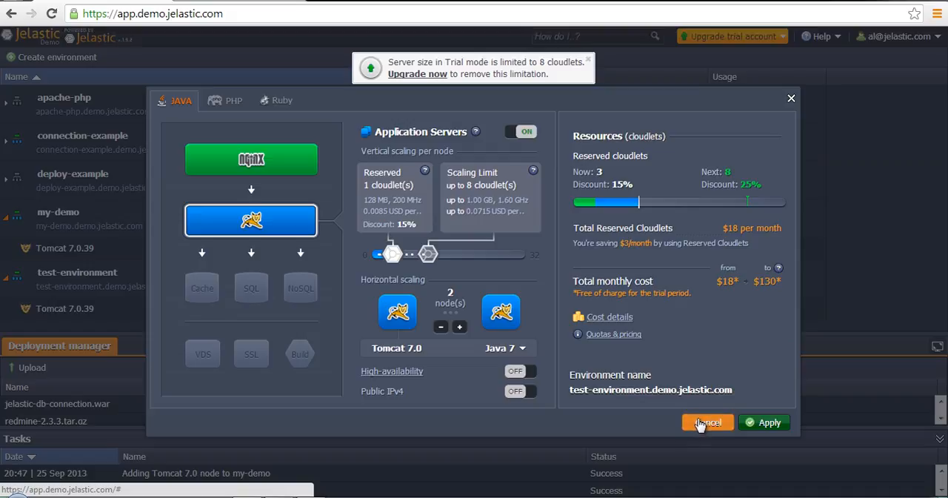
# Cancel the topology dialog, discarding the draft changes to test-environment.
pyautogui.click(708, 422)
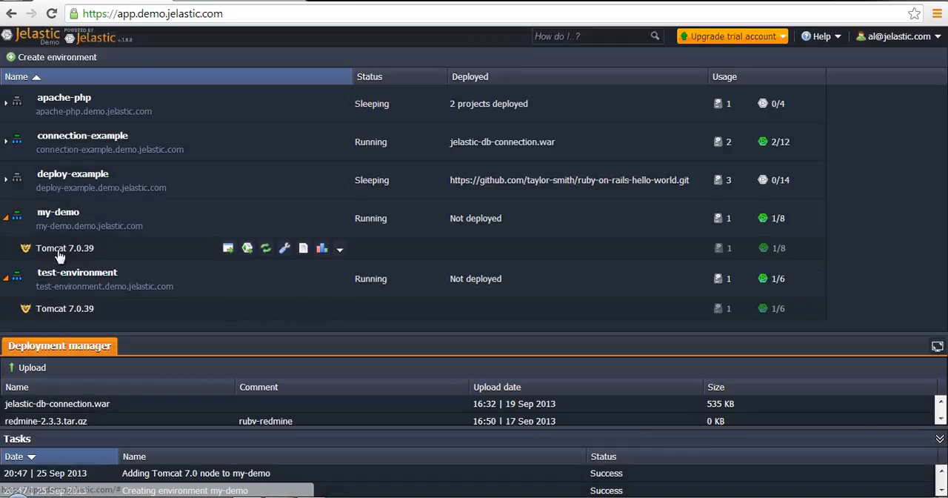
pyautogui.moveTo(89, 225)
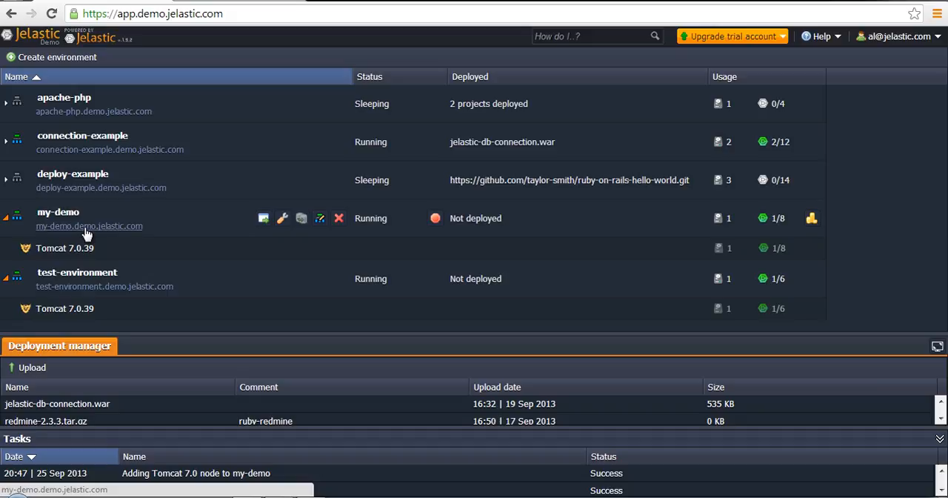
pyautogui.moveTo(225, 2)
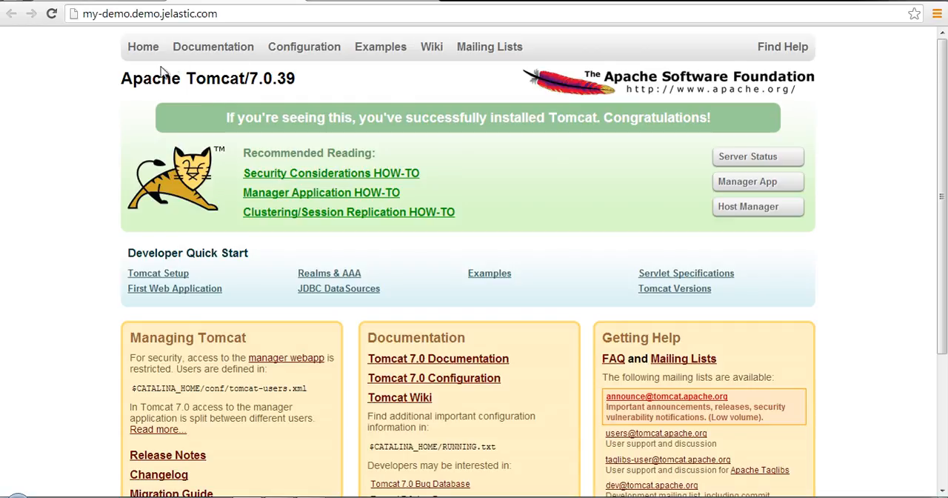
pyautogui.moveTo(219, 97)
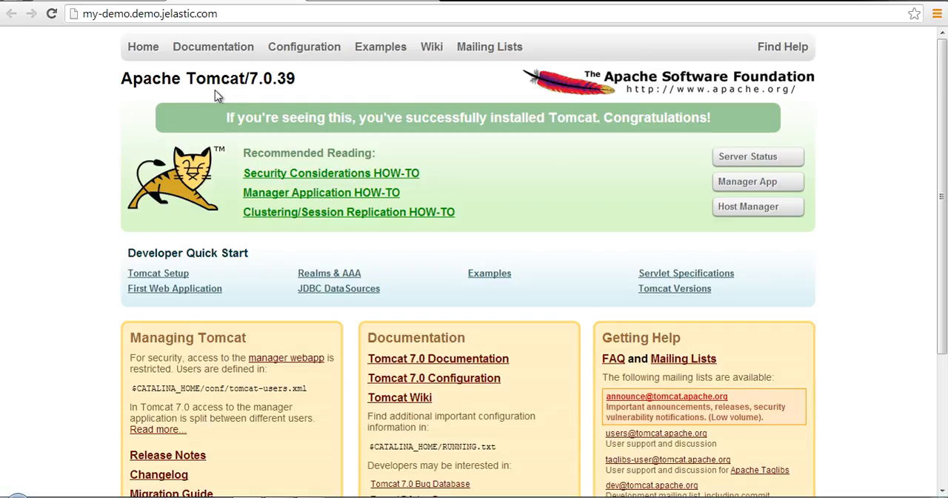
# Switch from the Tomcat 7.0.39 welcome page back to the Jelastic dashboard tab.
pyautogui.click(8, 17)
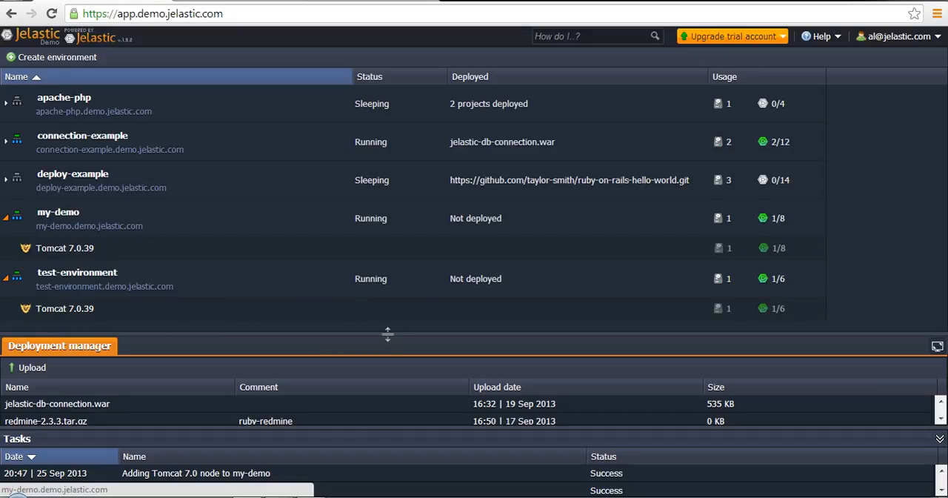
pyautogui.moveTo(323, 342)
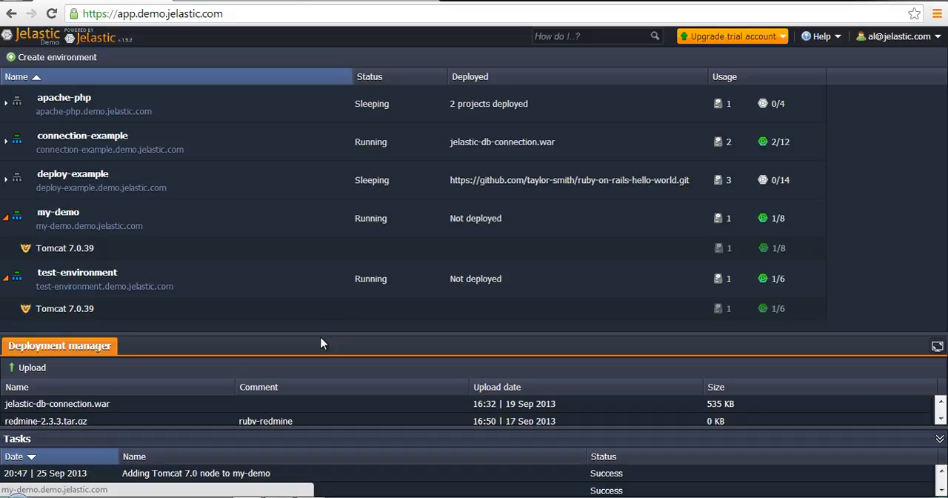
pyautogui.moveTo(335, 324)
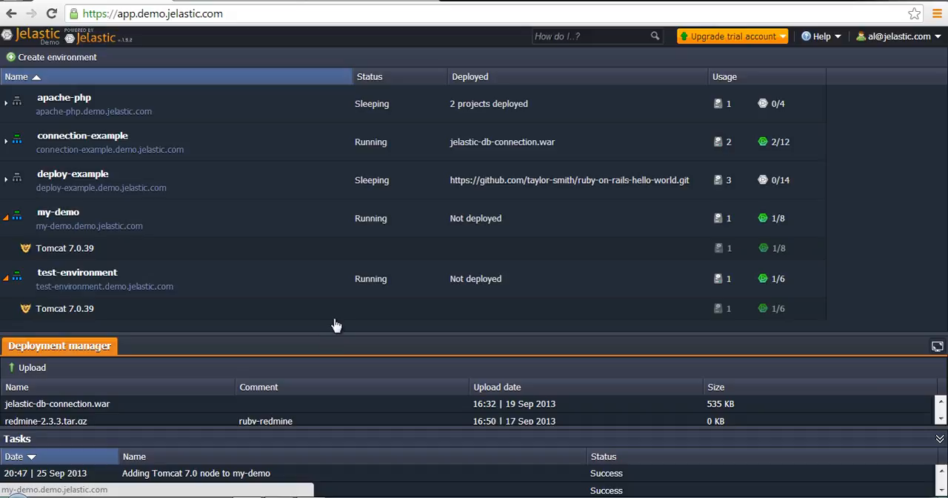
pyautogui.moveTo(24, 336)
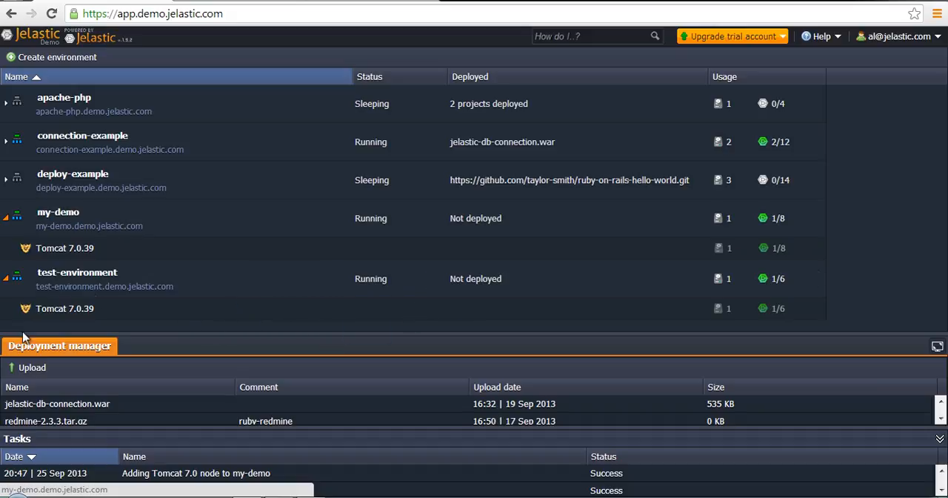
pyautogui.moveTo(436, 280)
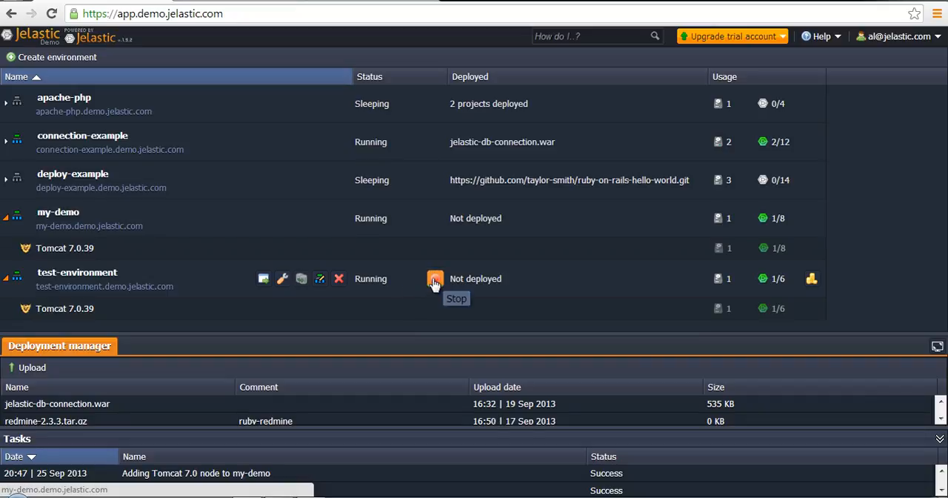
# Stop test-environment with confirmation, then start the sleeping apache-php environment.
pyautogui.click(436, 279)
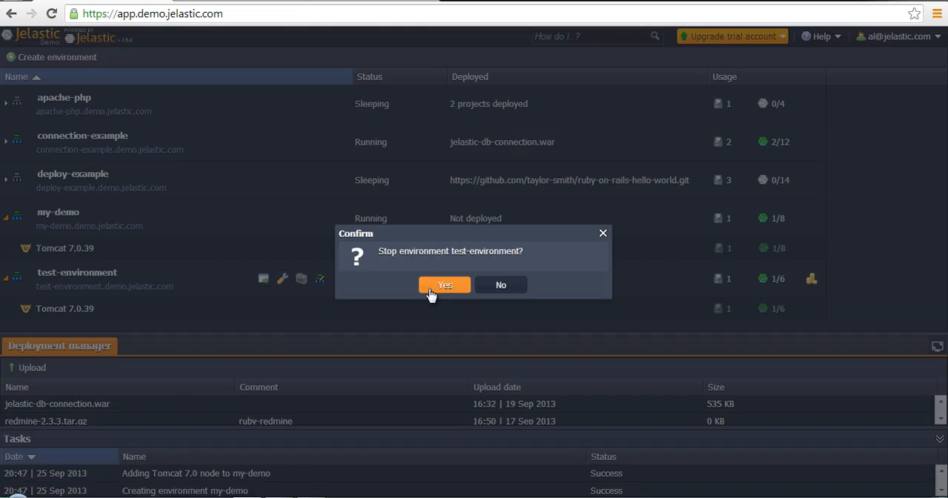
pyautogui.click(444, 284)
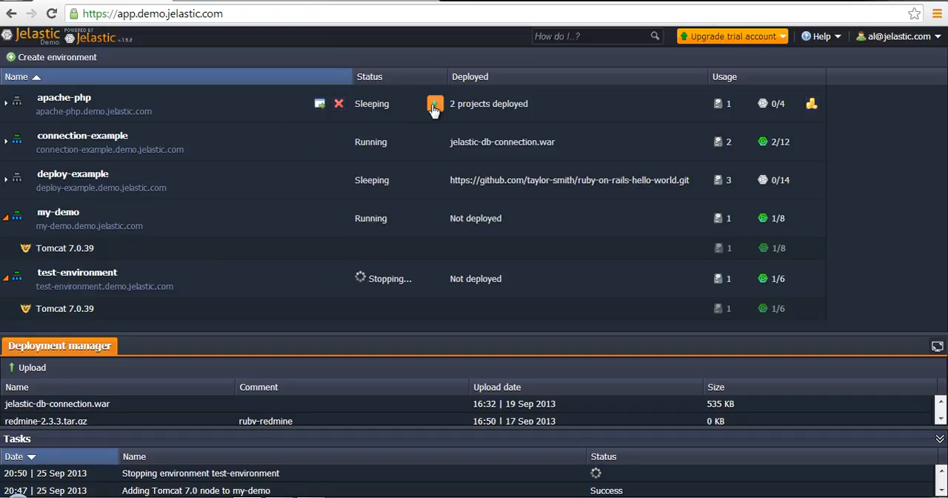
pyautogui.moveTo(432, 104)
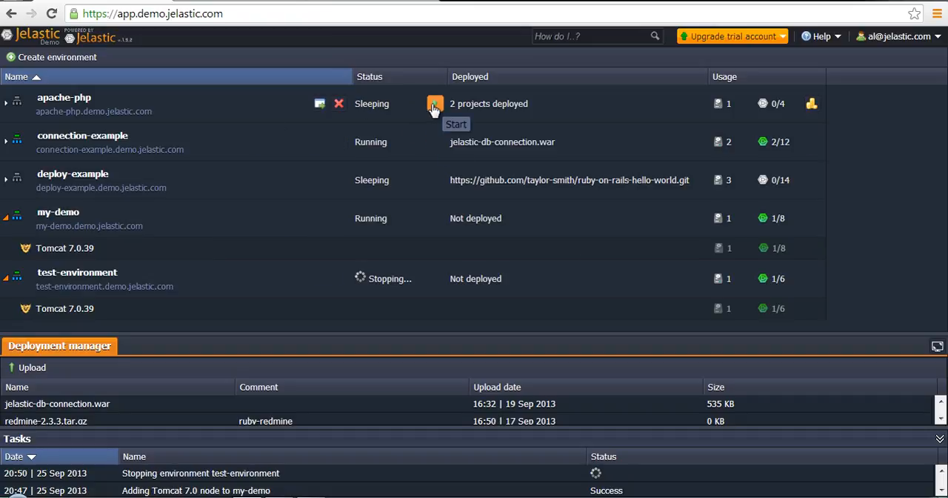
pyautogui.click(435, 104)
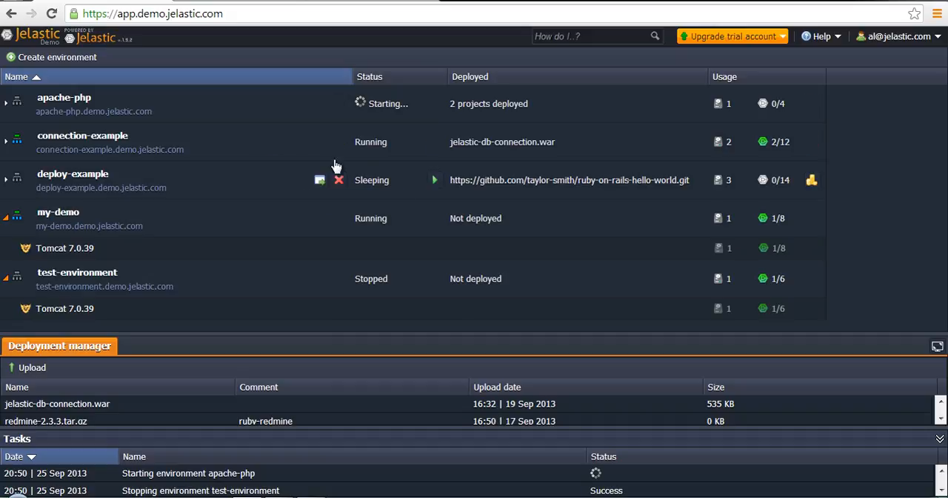
pyautogui.moveTo(420, 102)
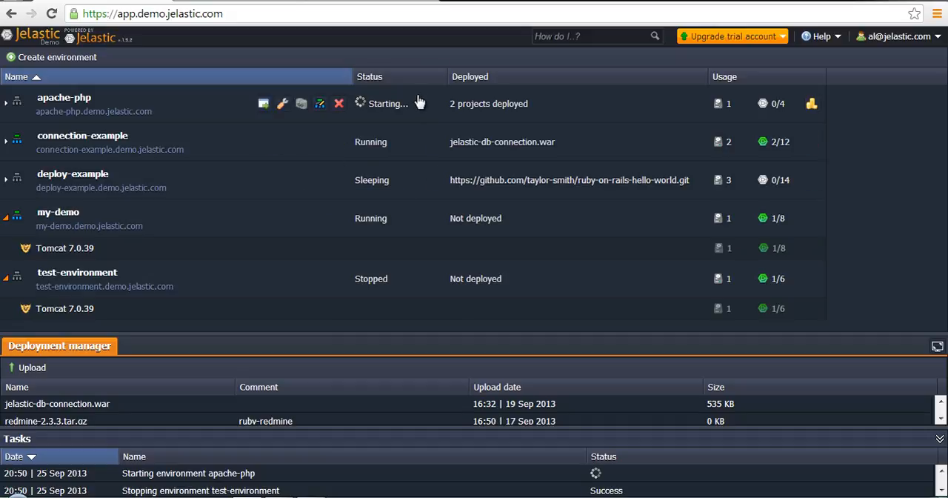